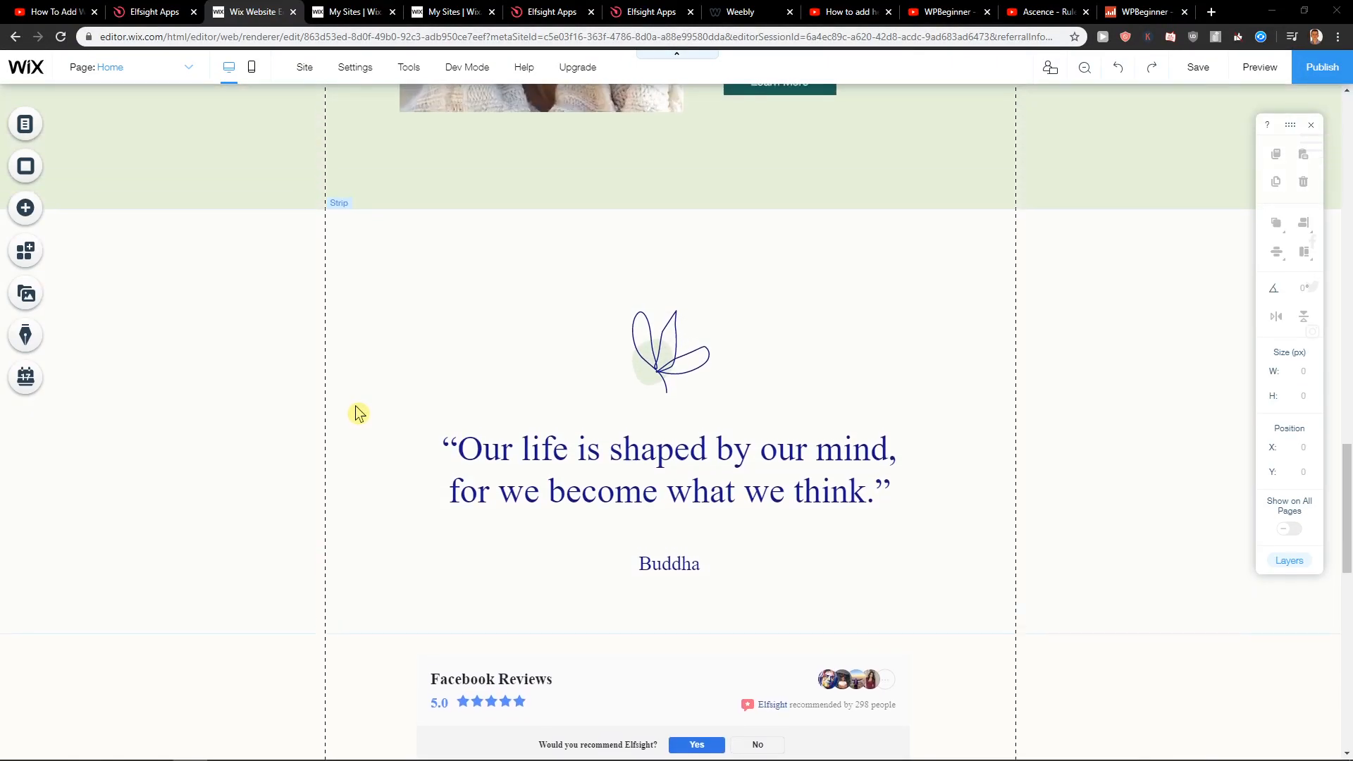
Open the elfsight.com link from the YouTube tutorial video's description
{"action": "scroll", "scroll_direction": "down", "scroll_amount": 3}
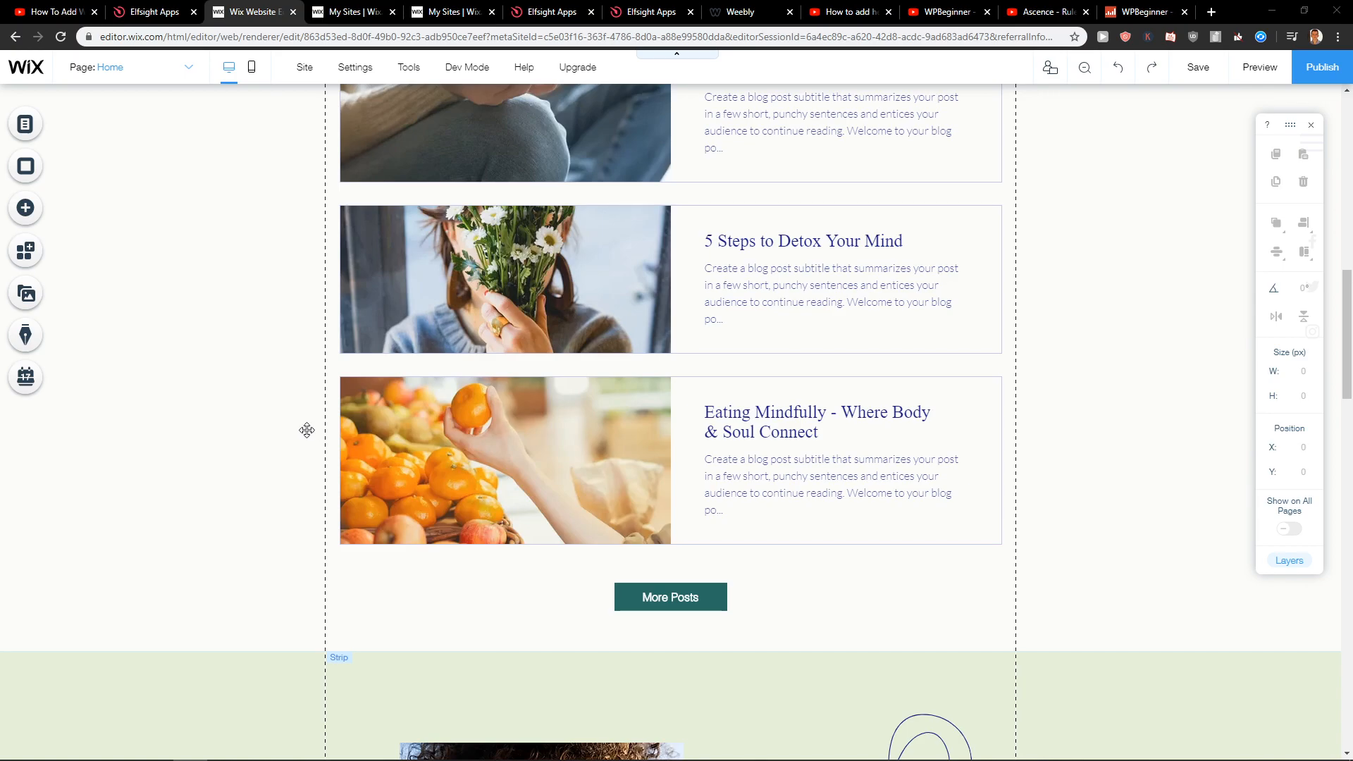
{"action": "scroll", "scroll_direction": "down", "scroll_amount": 3}
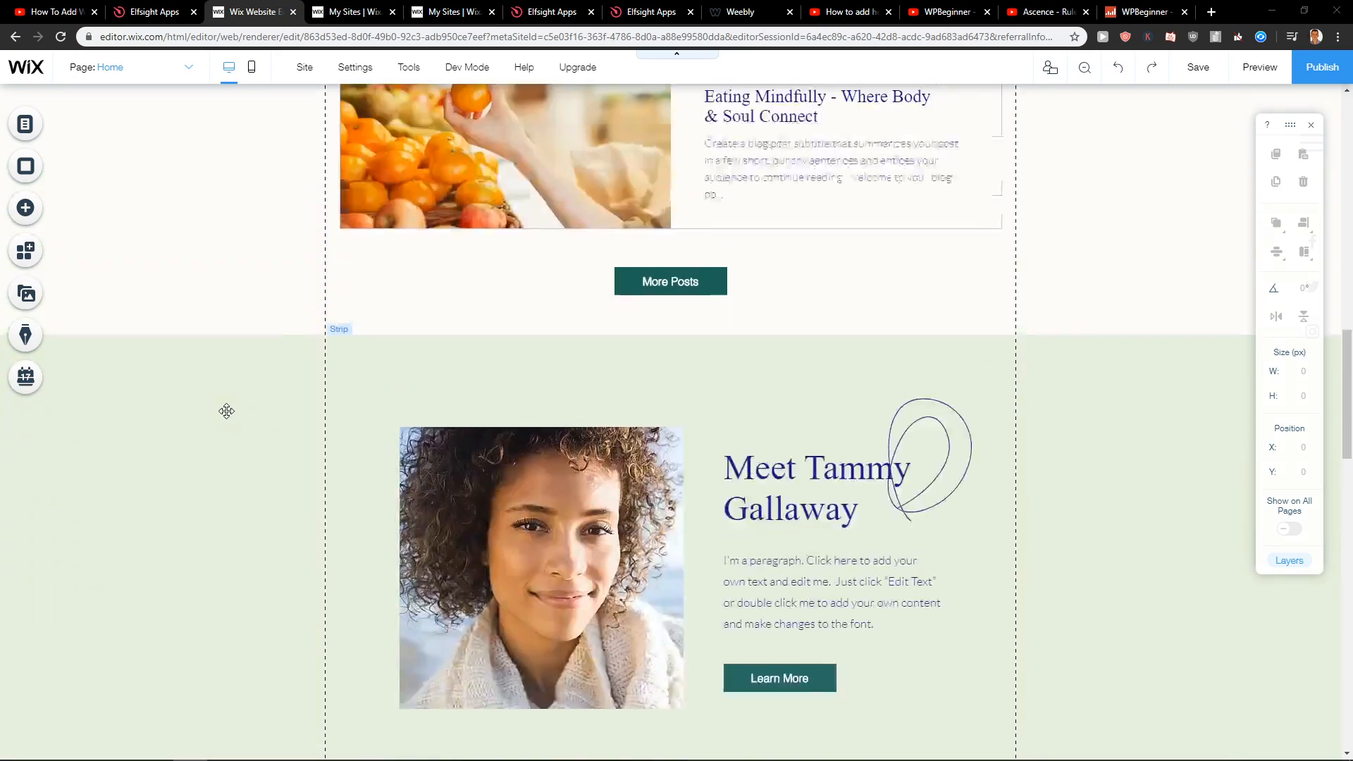
{"action": "left_click", "coordinate": [49, 11]}
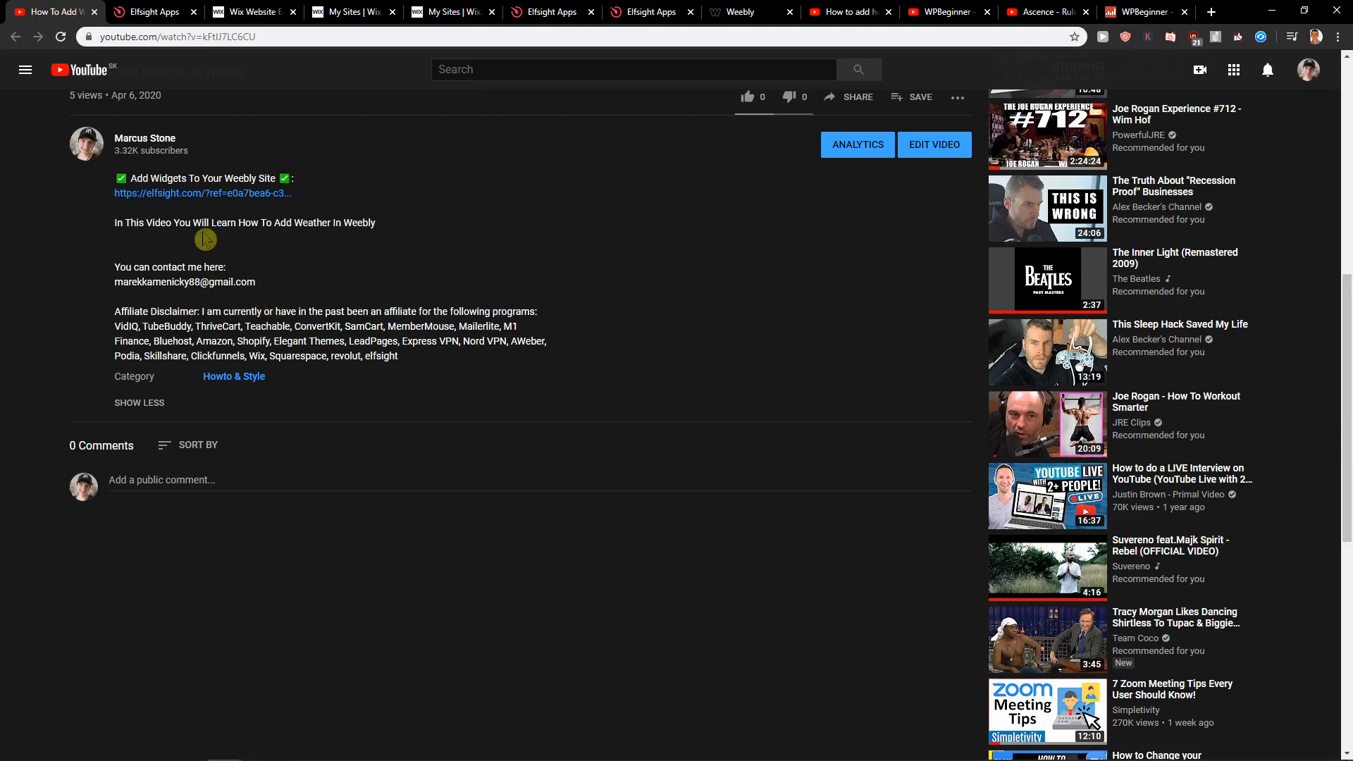
{"action": "mouse_move", "coordinate": [202, 194]}
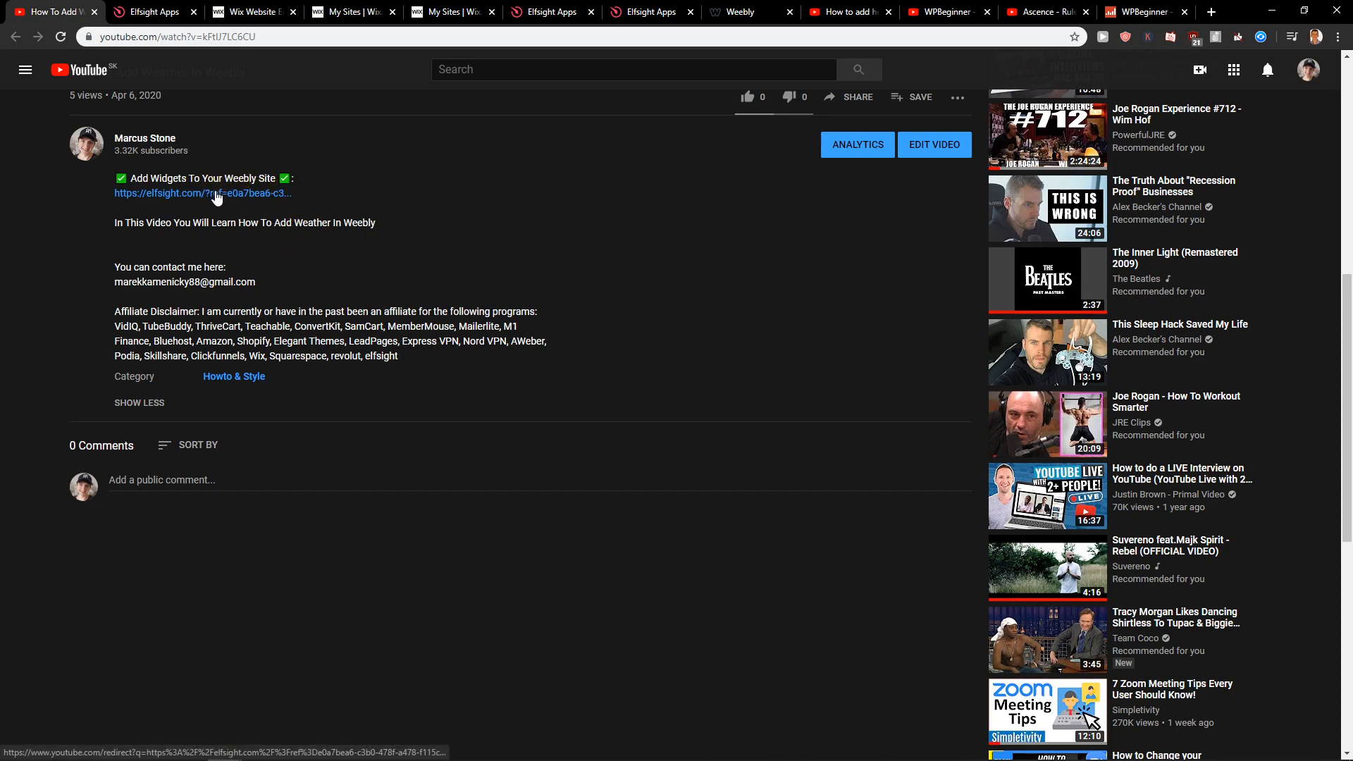
{"action": "left_click", "coordinate": [203, 193]}
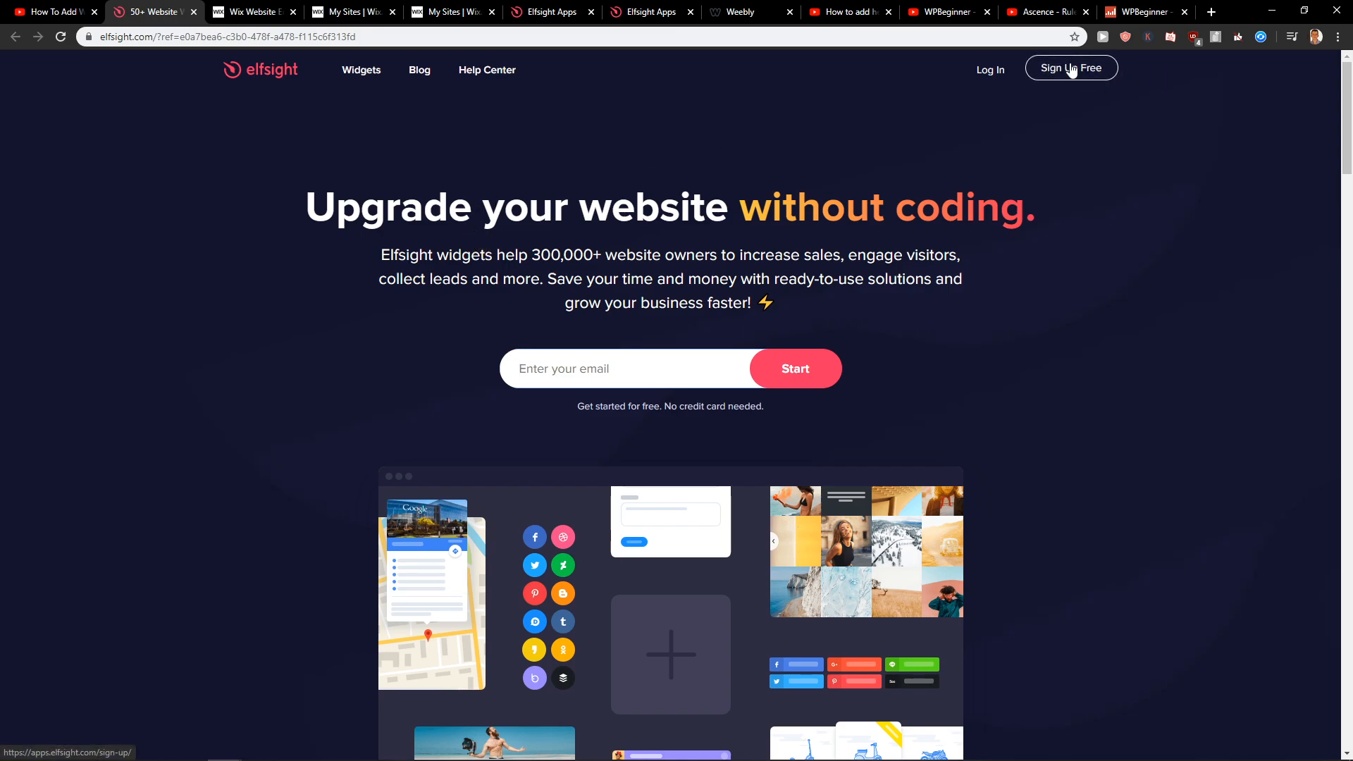
Sign up for Elfsight using a Google account
{"action": "left_click", "coordinate": [1071, 68]}
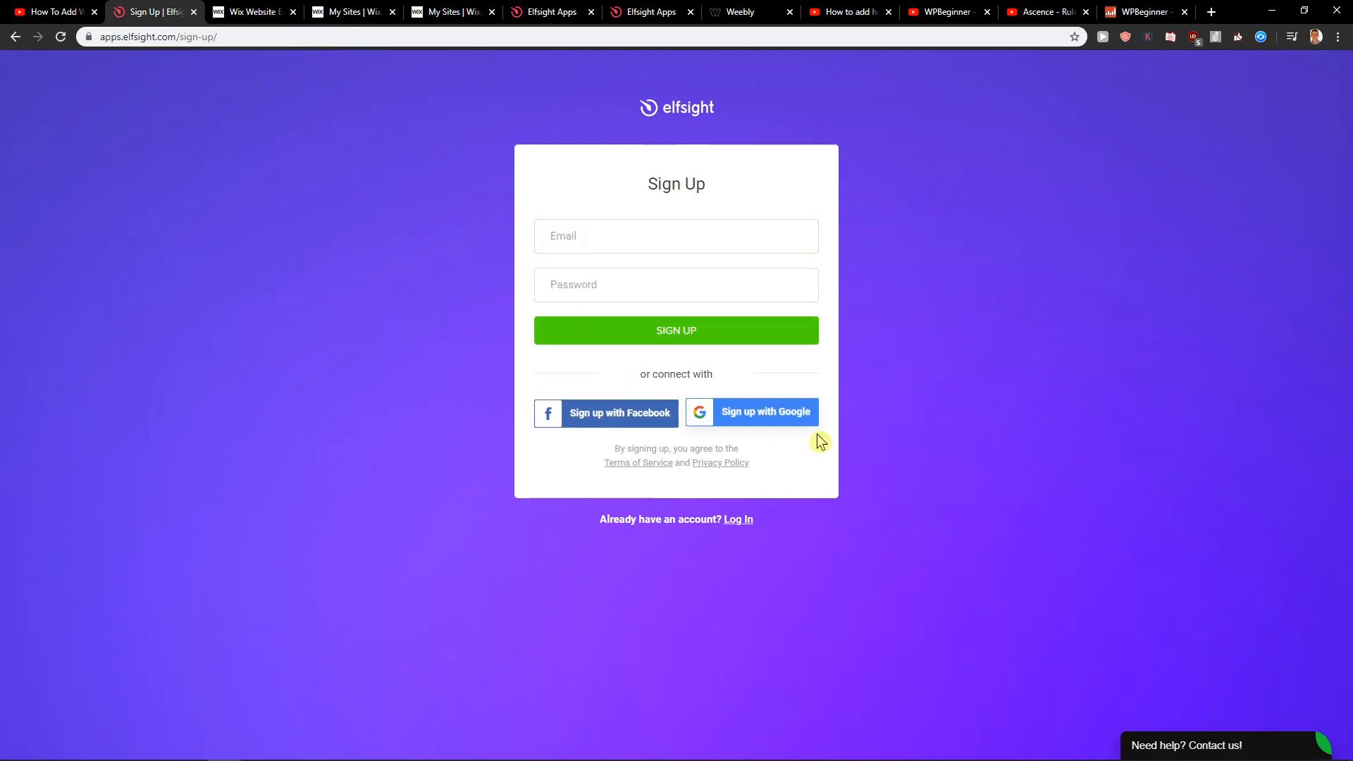
{"action": "left_click", "coordinate": [764, 412]}
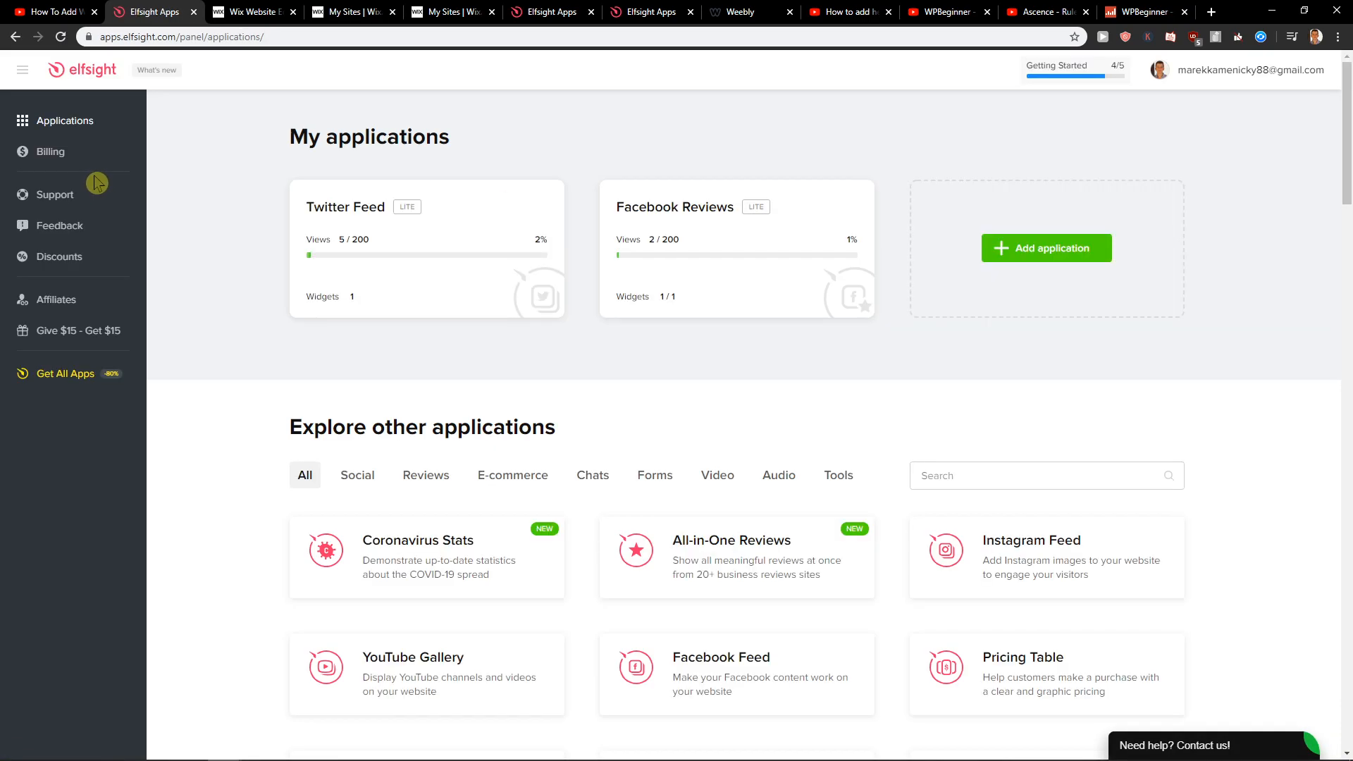
Search applications for 'age verifica' and create an Age Verification widget
{"action": "left_click", "coordinate": [1035, 476]}
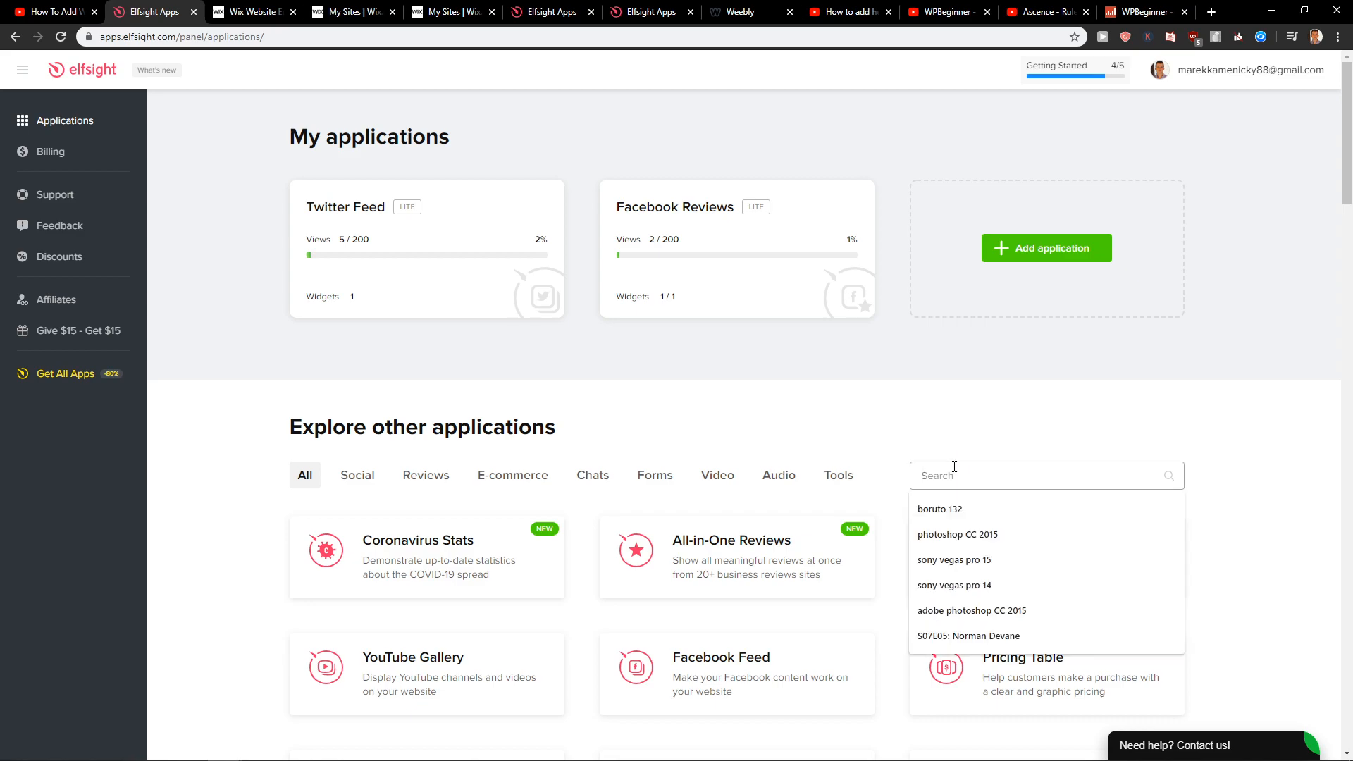
{"action": "type", "text": "age verification"}
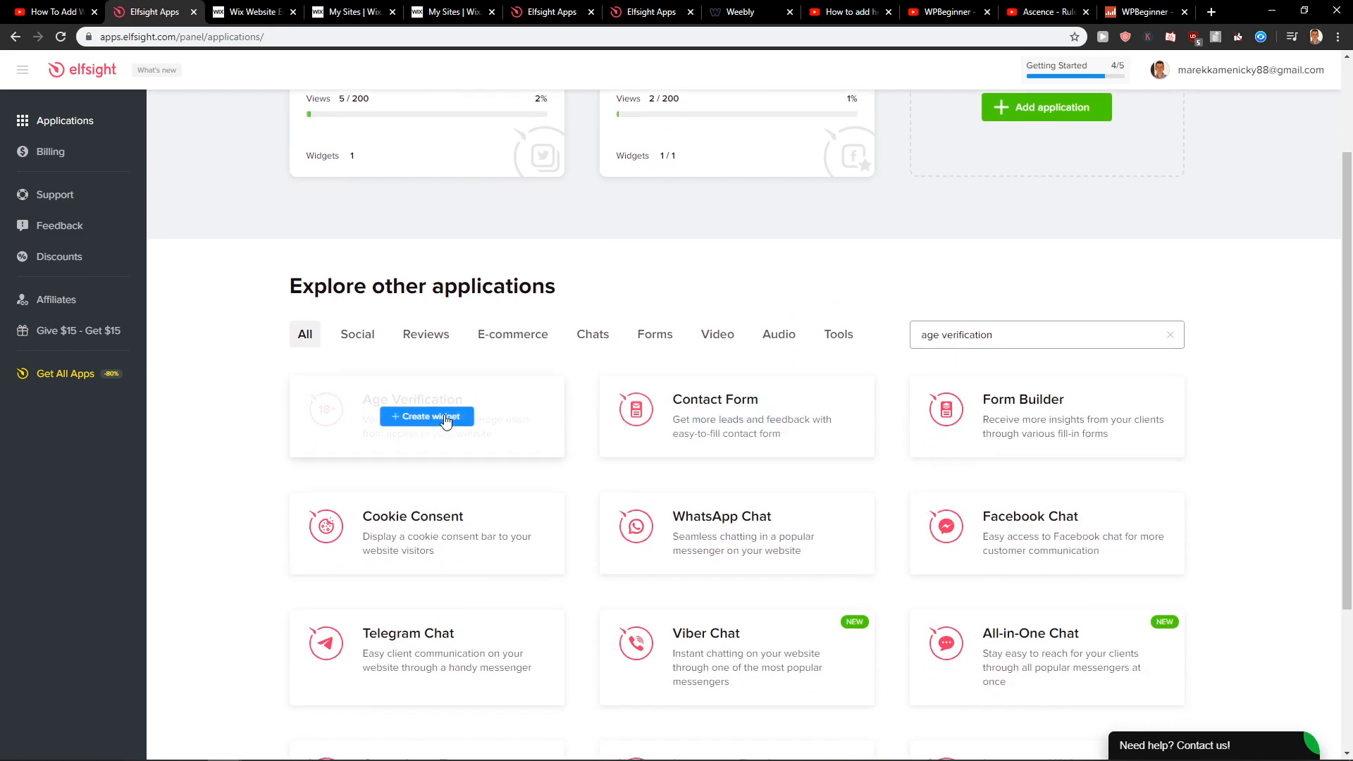
{"action": "left_click", "coordinate": [424, 416]}
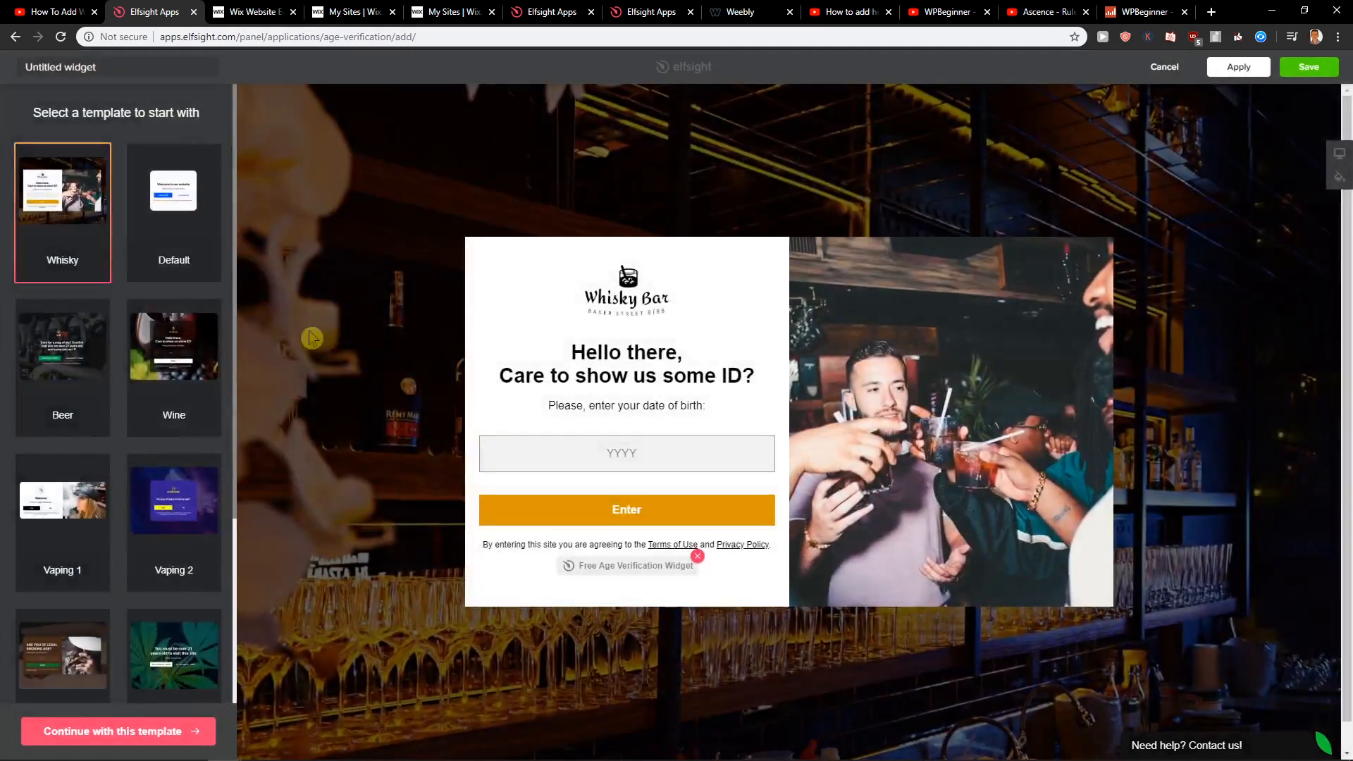
Preview the Wine template, then choose the Default template and continue with it
{"action": "left_click", "coordinate": [173, 346]}
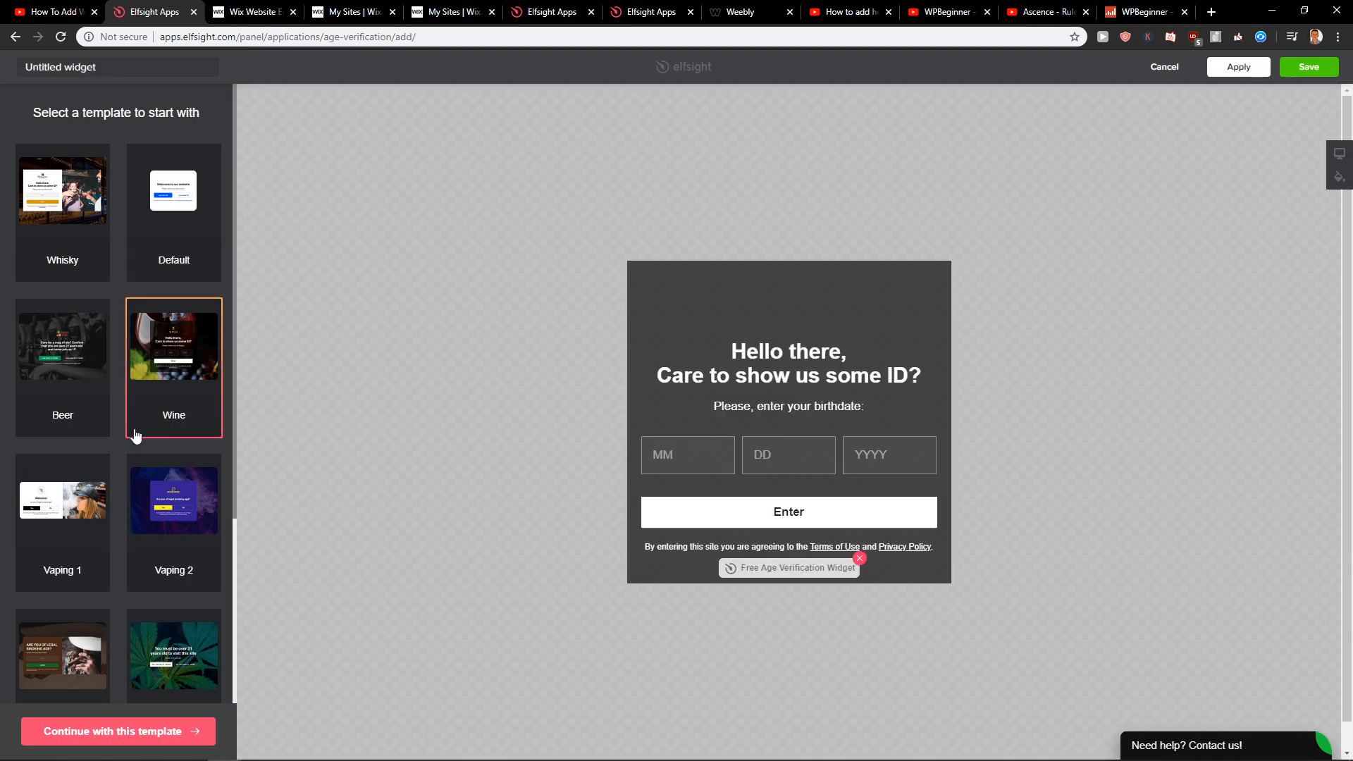
{"action": "left_click", "coordinate": [174, 191]}
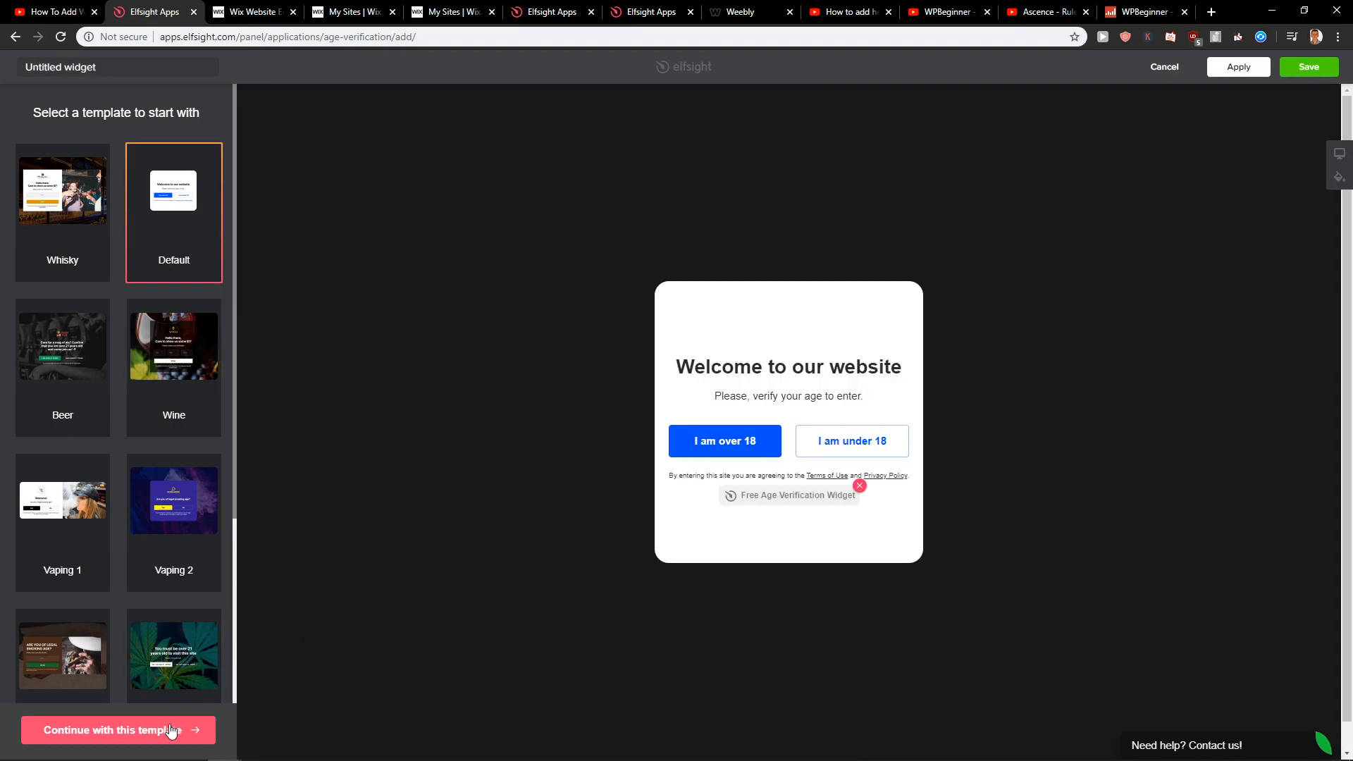
{"action": "left_click", "coordinate": [173, 427]}
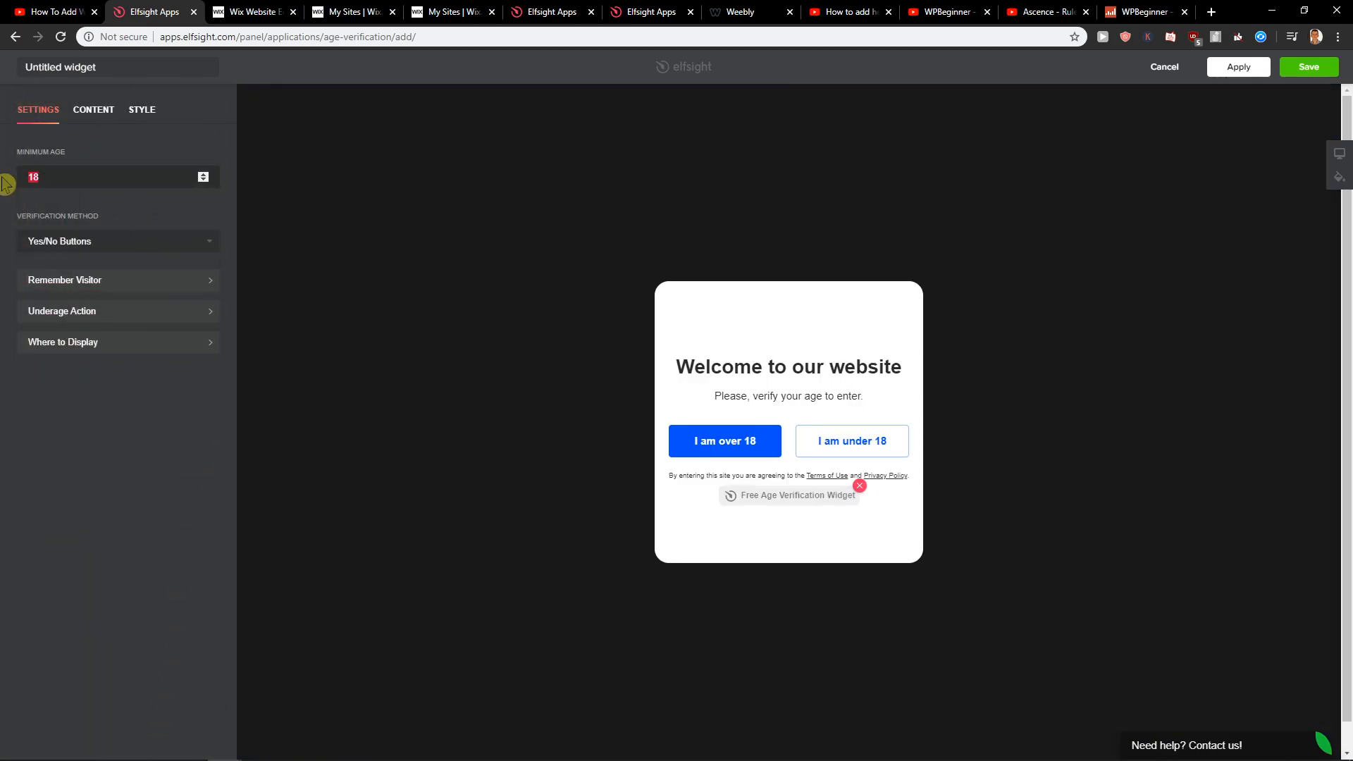
Enter 21 as the minimum age and review the Content and Style tabs
{"action": "type", "text": "21"}
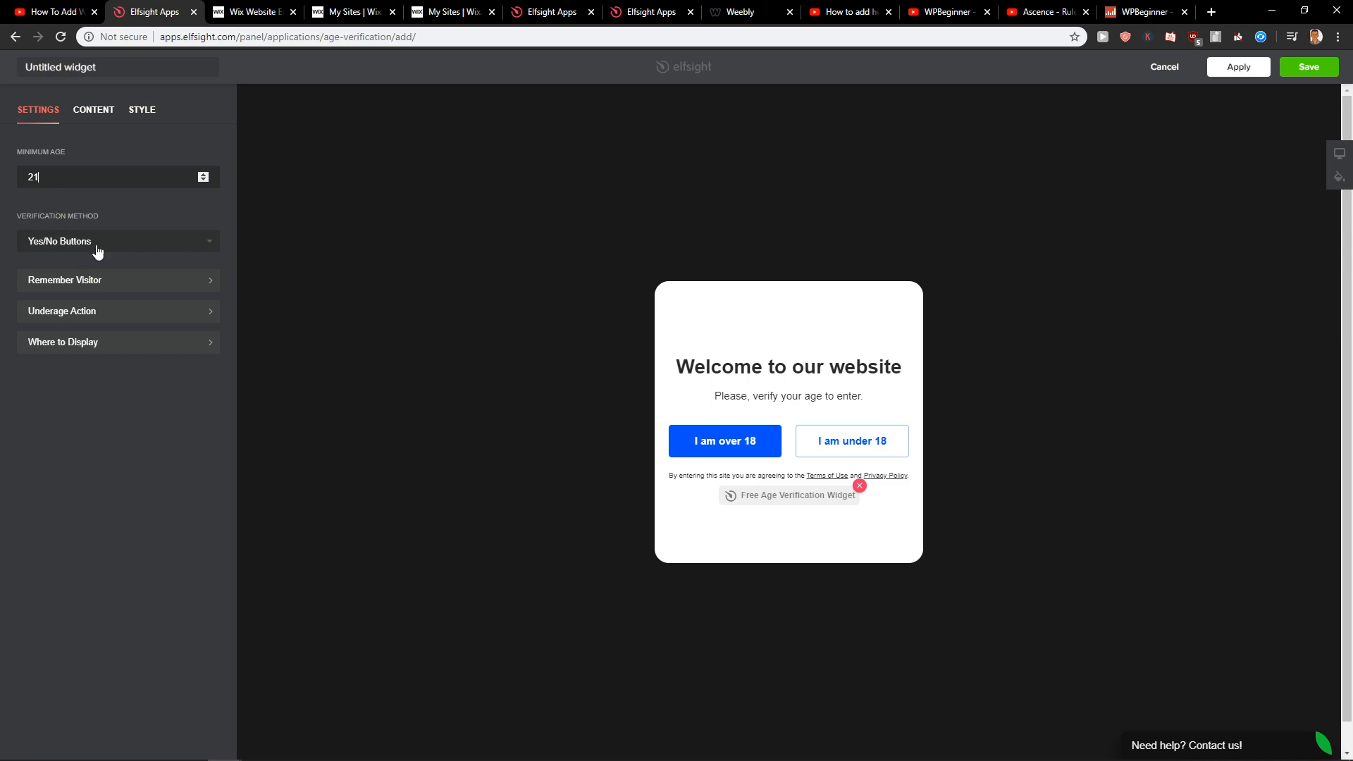
{"action": "left_click", "coordinate": [93, 109]}
{"action": "type", "text": "I am over 21"}
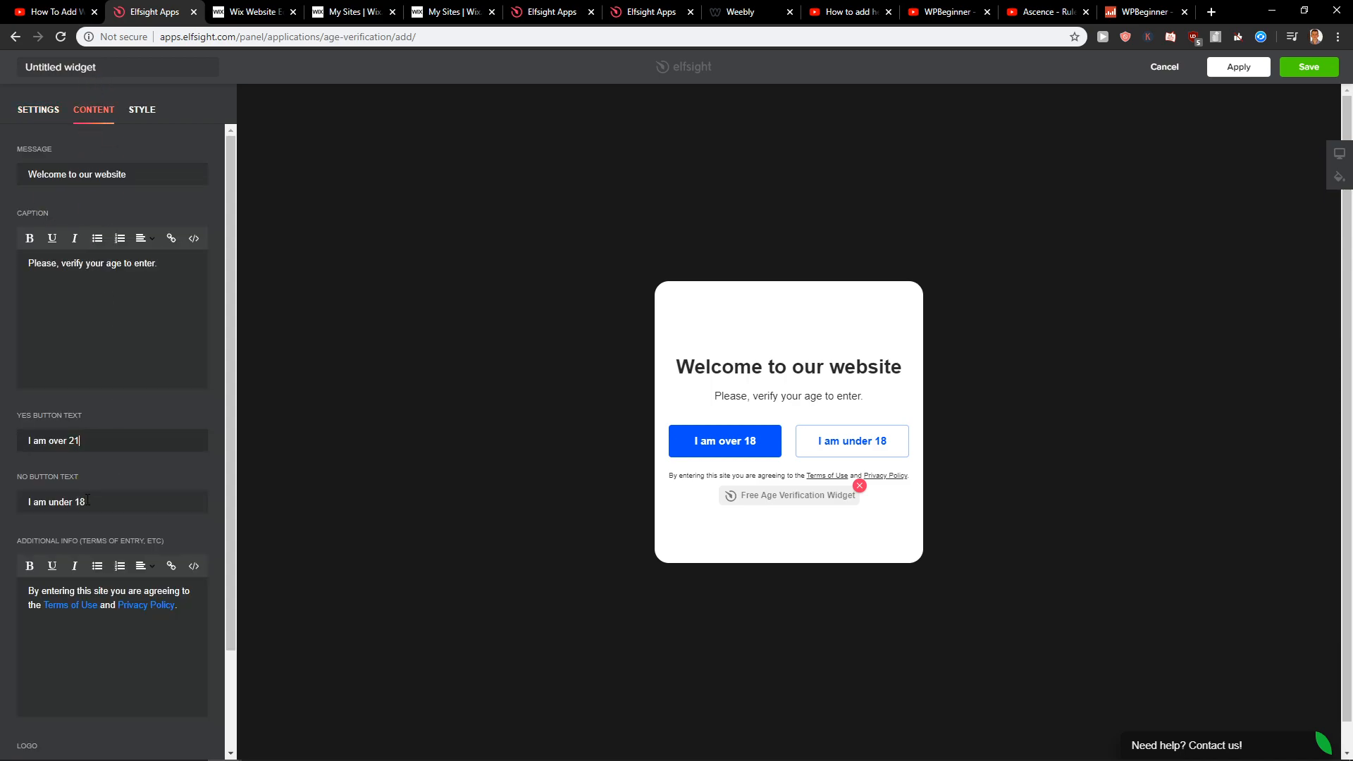
{"action": "left_click", "coordinate": [142, 110]}
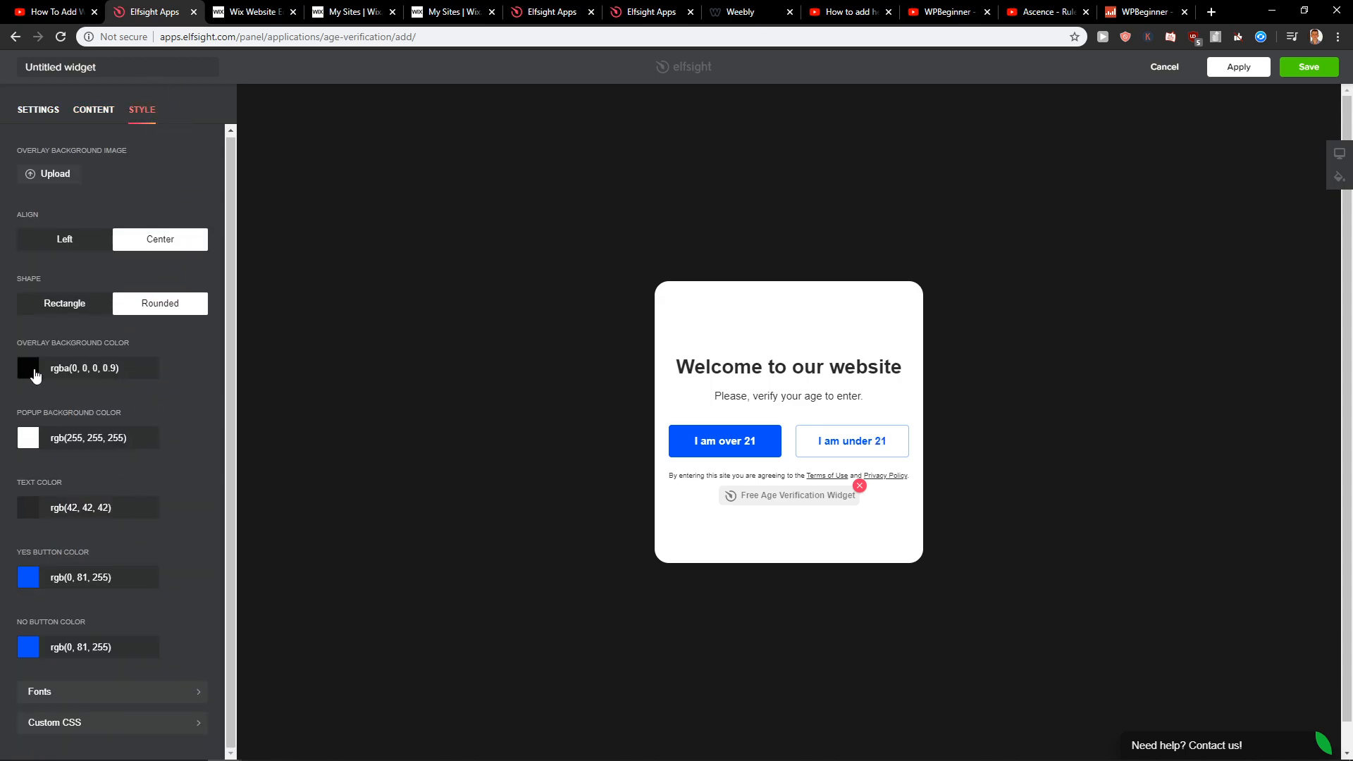
{"action": "left_click", "coordinate": [28, 369]}
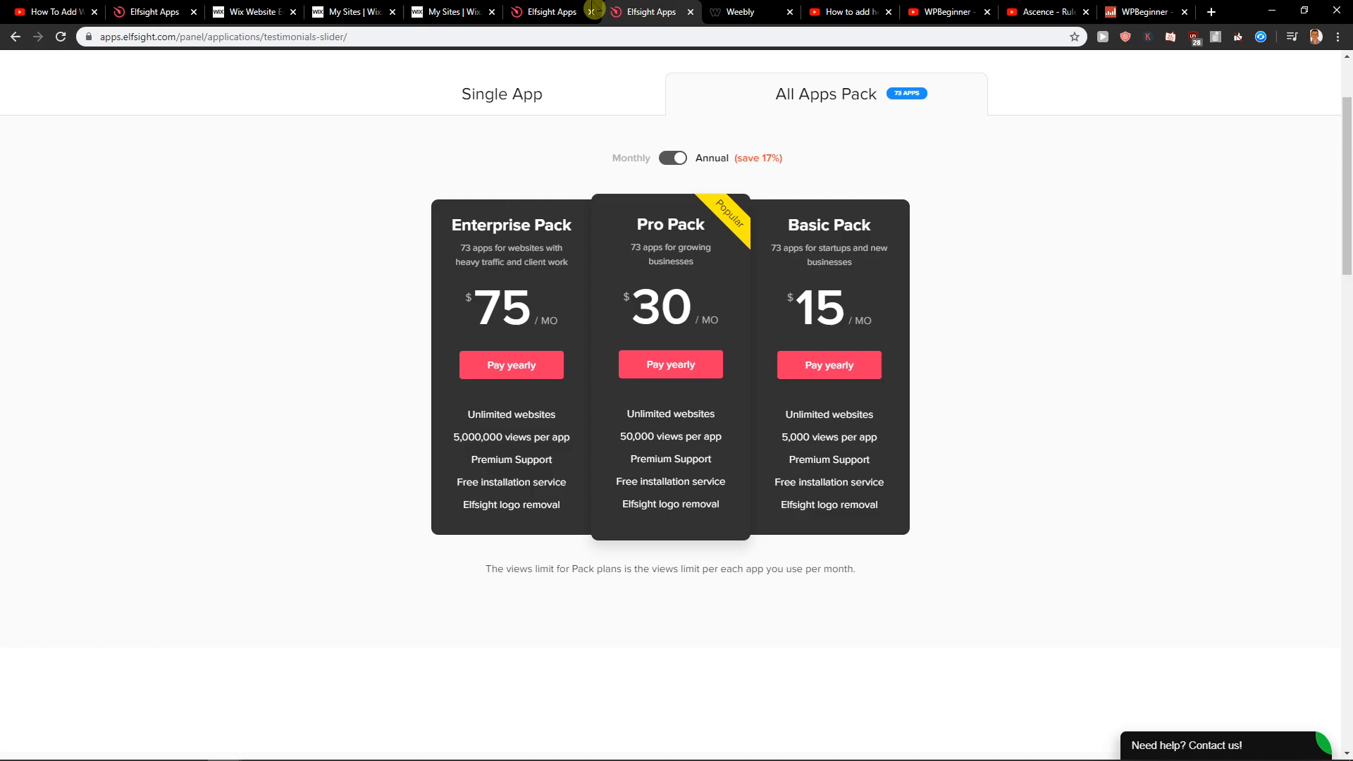
Compare single-app pricing, copy the widget's installation code, and return to Wix Editor
{"action": "left_click", "coordinate": [501, 94]}
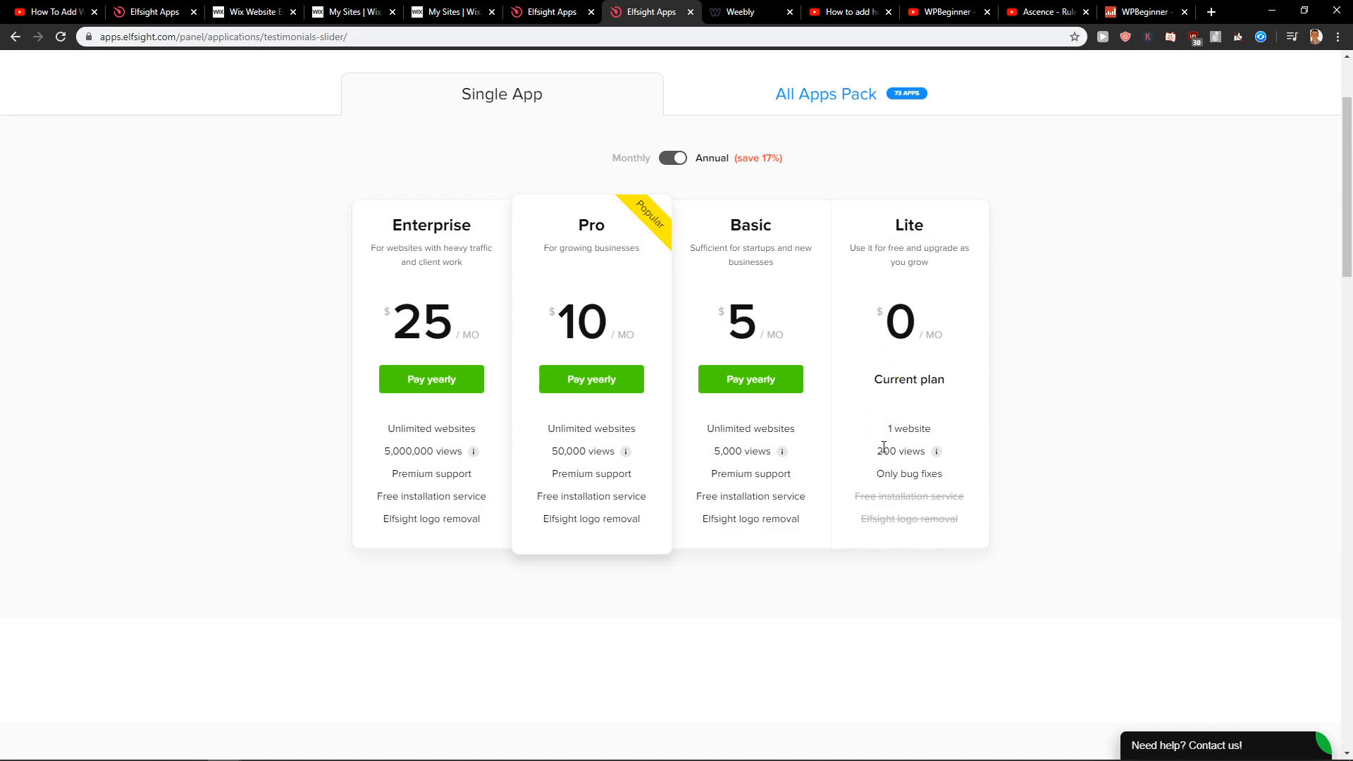
{"action": "mouse_move", "coordinate": [768, 238]}
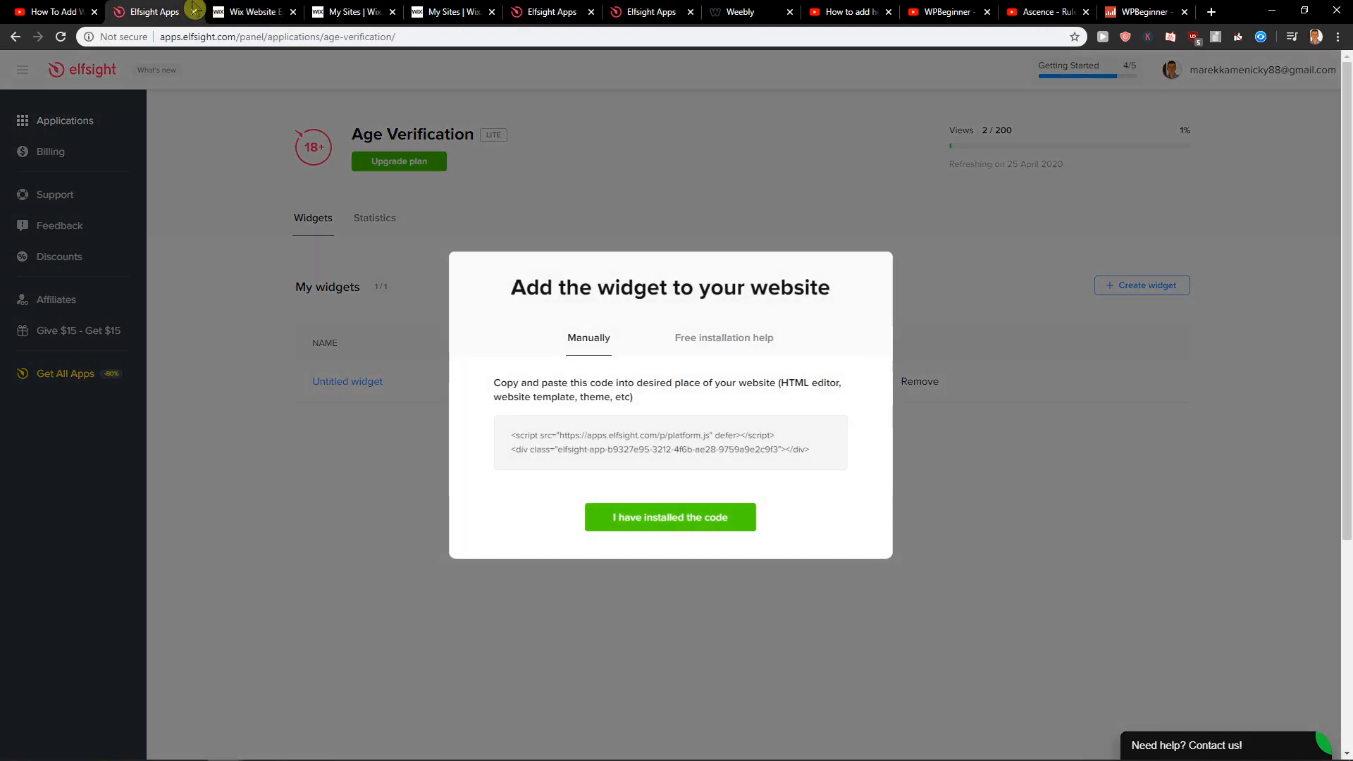
{"action": "left_click", "coordinate": [669, 442]}
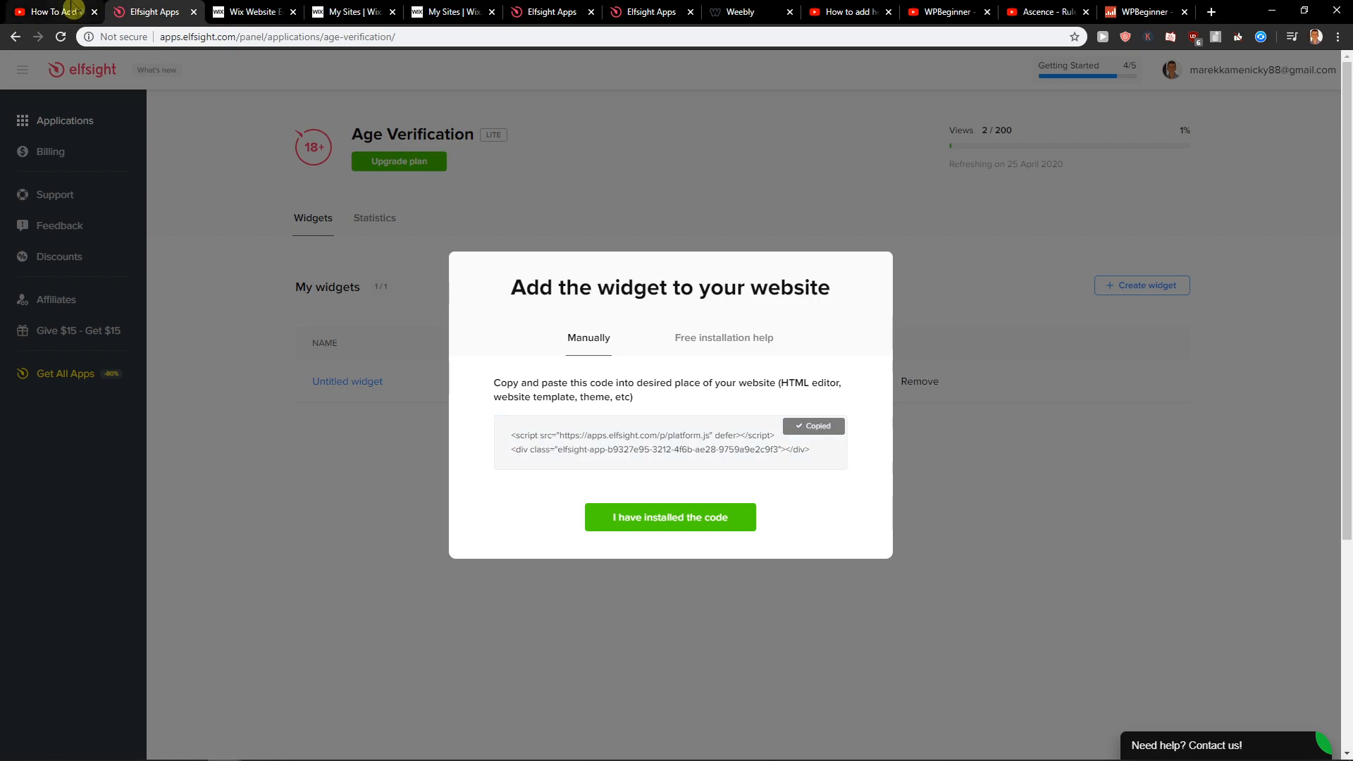
{"action": "left_click", "coordinate": [251, 11]}
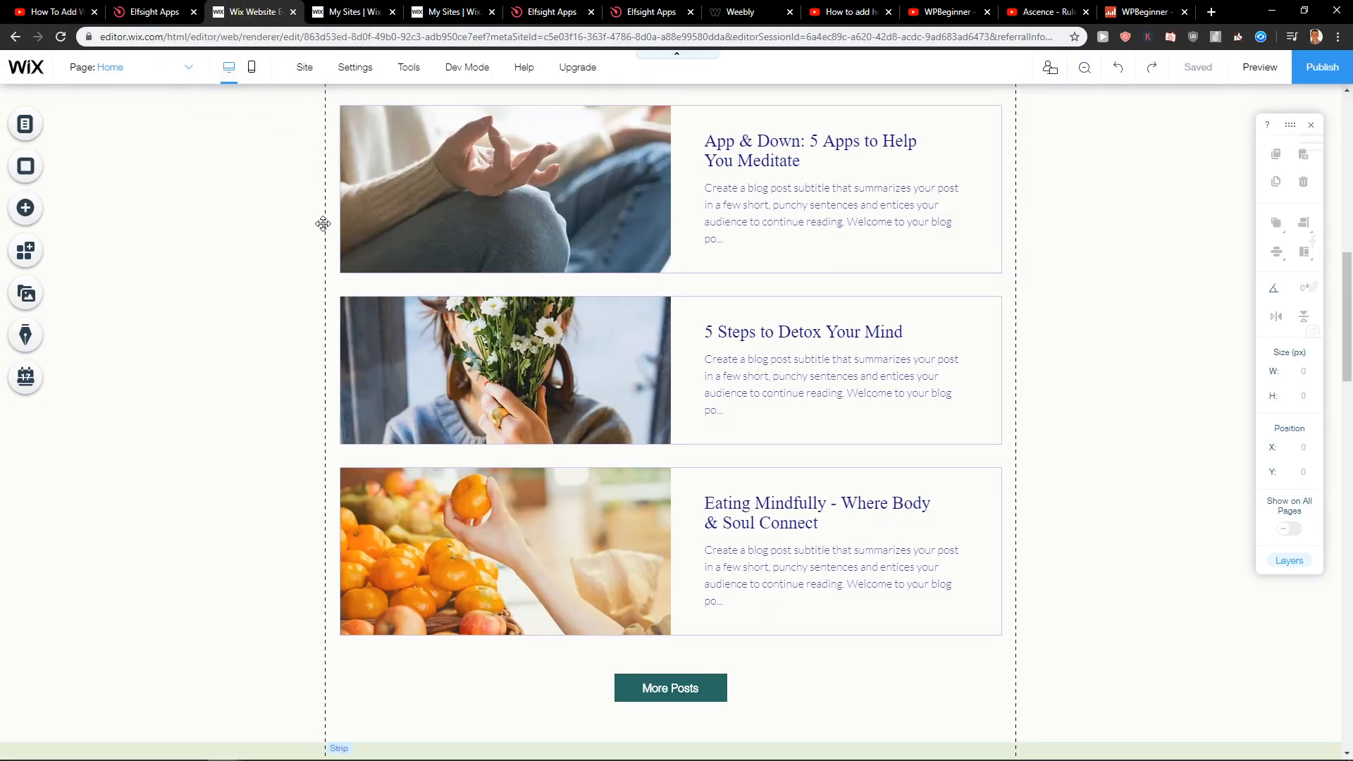
Add an HTML embed element and apply the pasted Elfsight widget code
{"action": "left_click", "coordinate": [26, 208]}
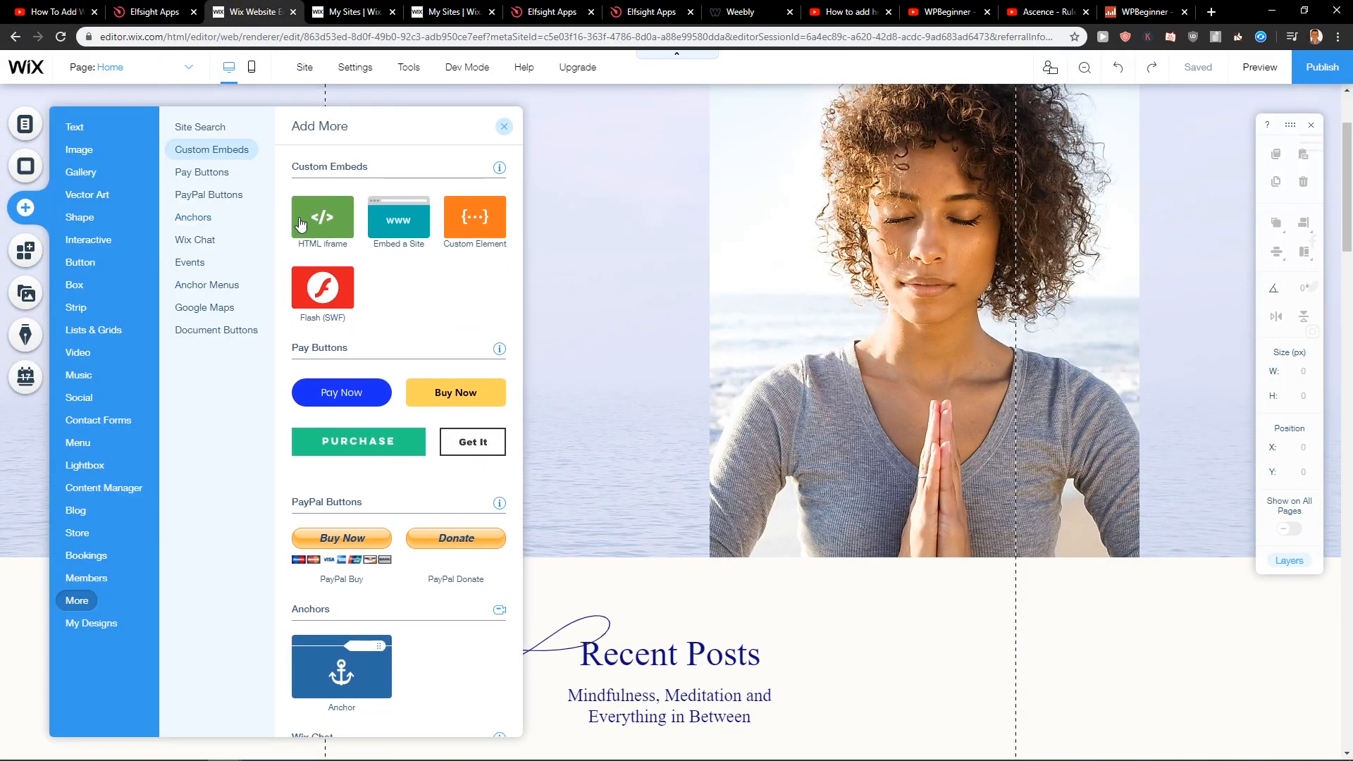
{"action": "left_click", "coordinate": [322, 216]}
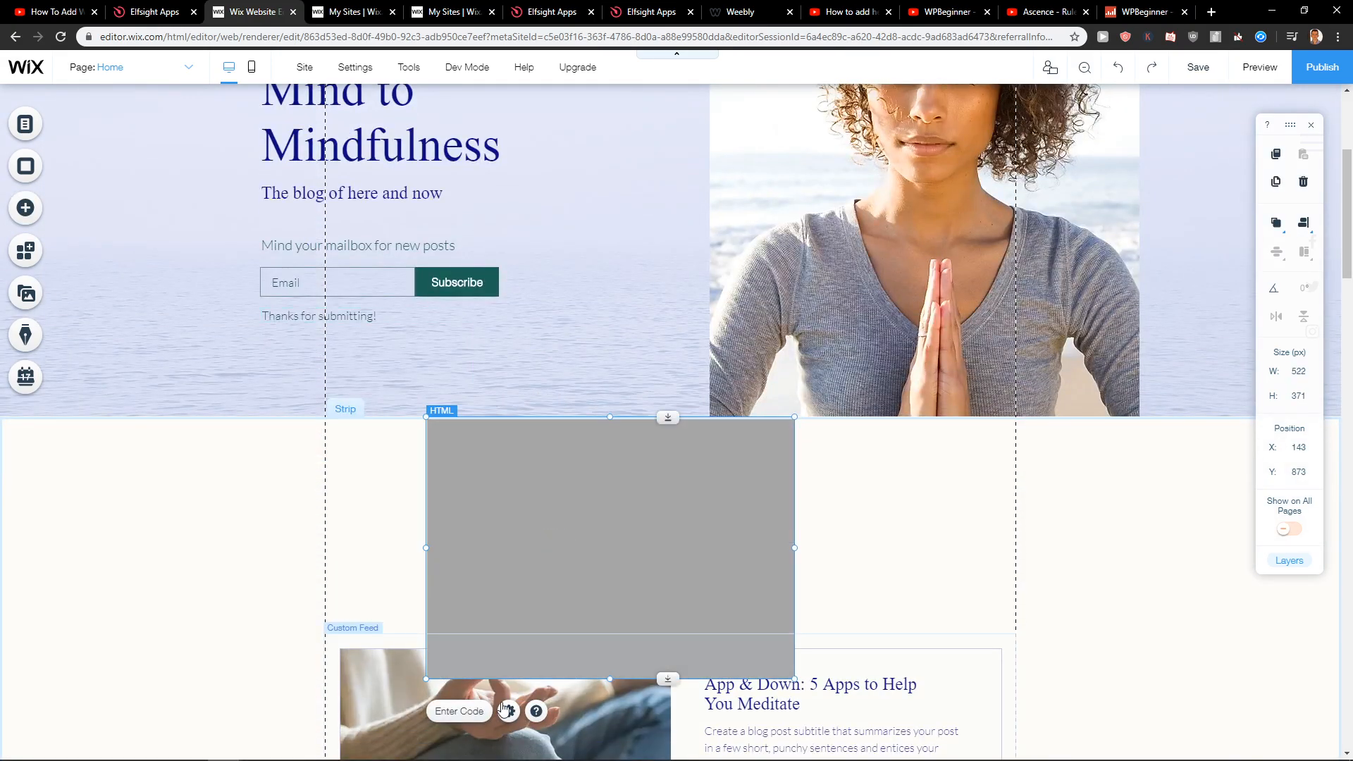
{"action": "left_click", "coordinate": [509, 711]}
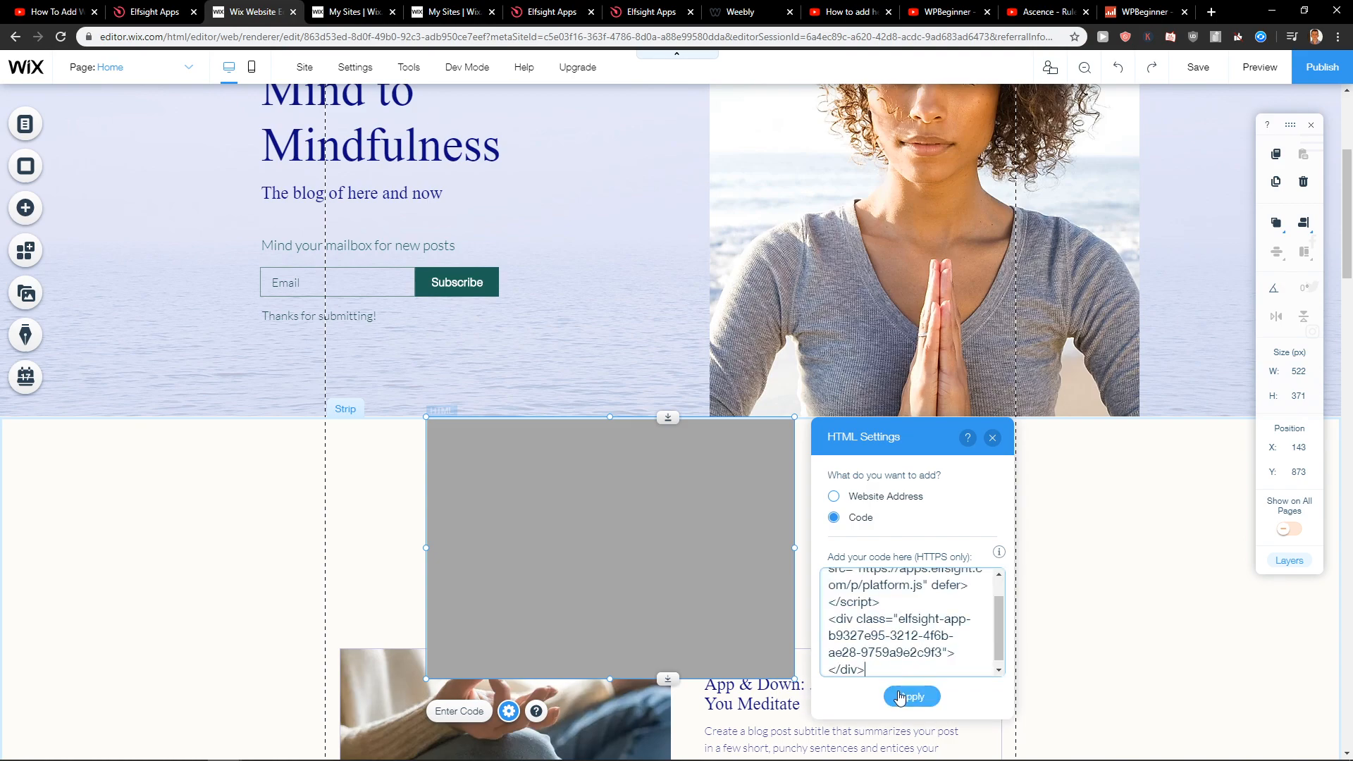
{"action": "left_click", "coordinate": [911, 696]}
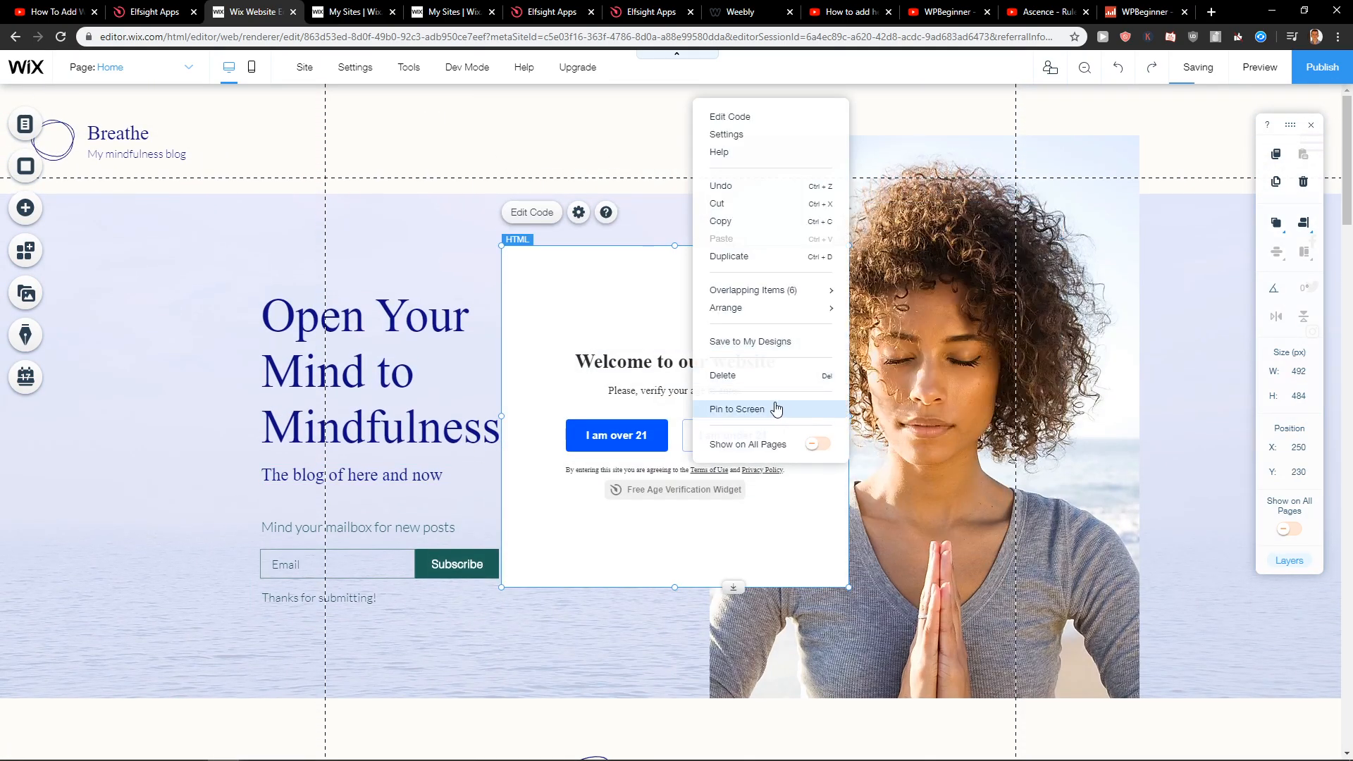
Pin the HTML element at top centre, then preview the homepage
{"action": "left_click", "coordinate": [737, 408]}
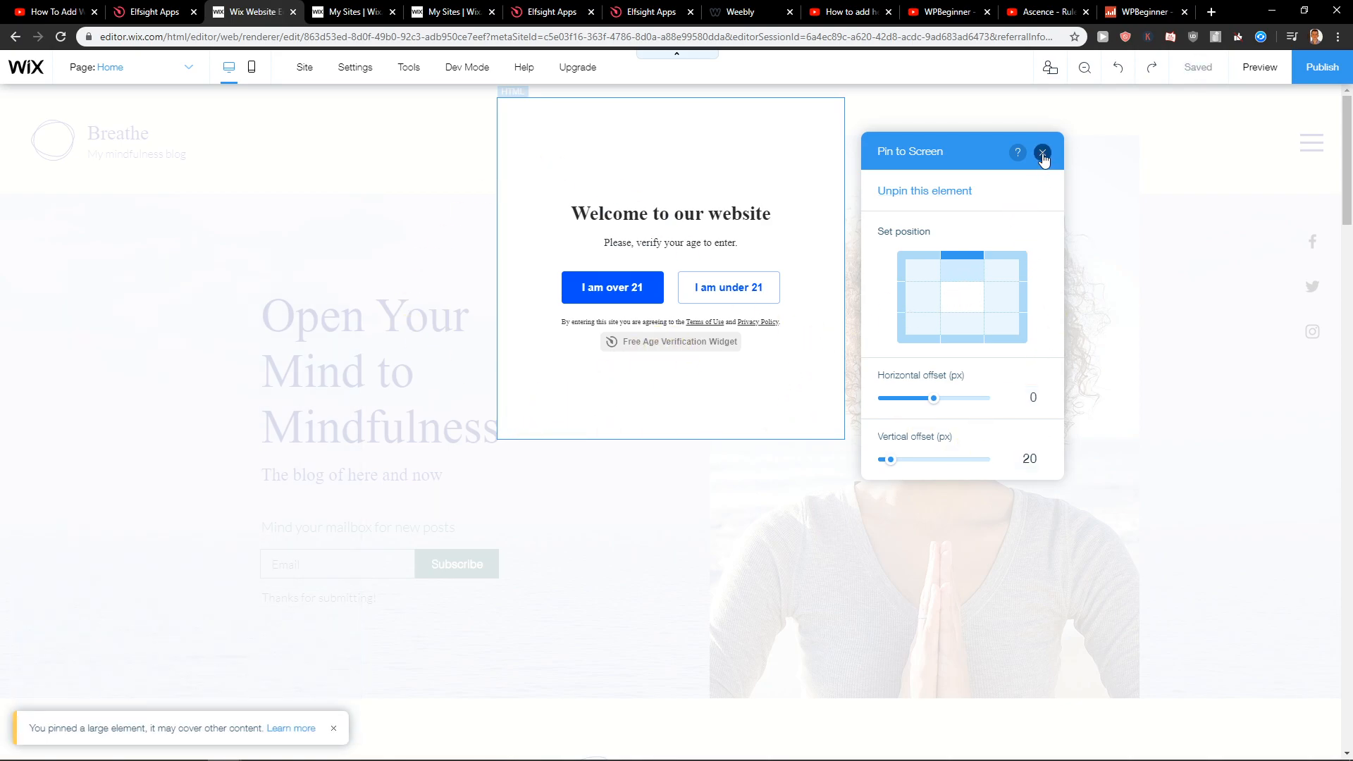
{"action": "left_click", "coordinate": [1259, 68]}
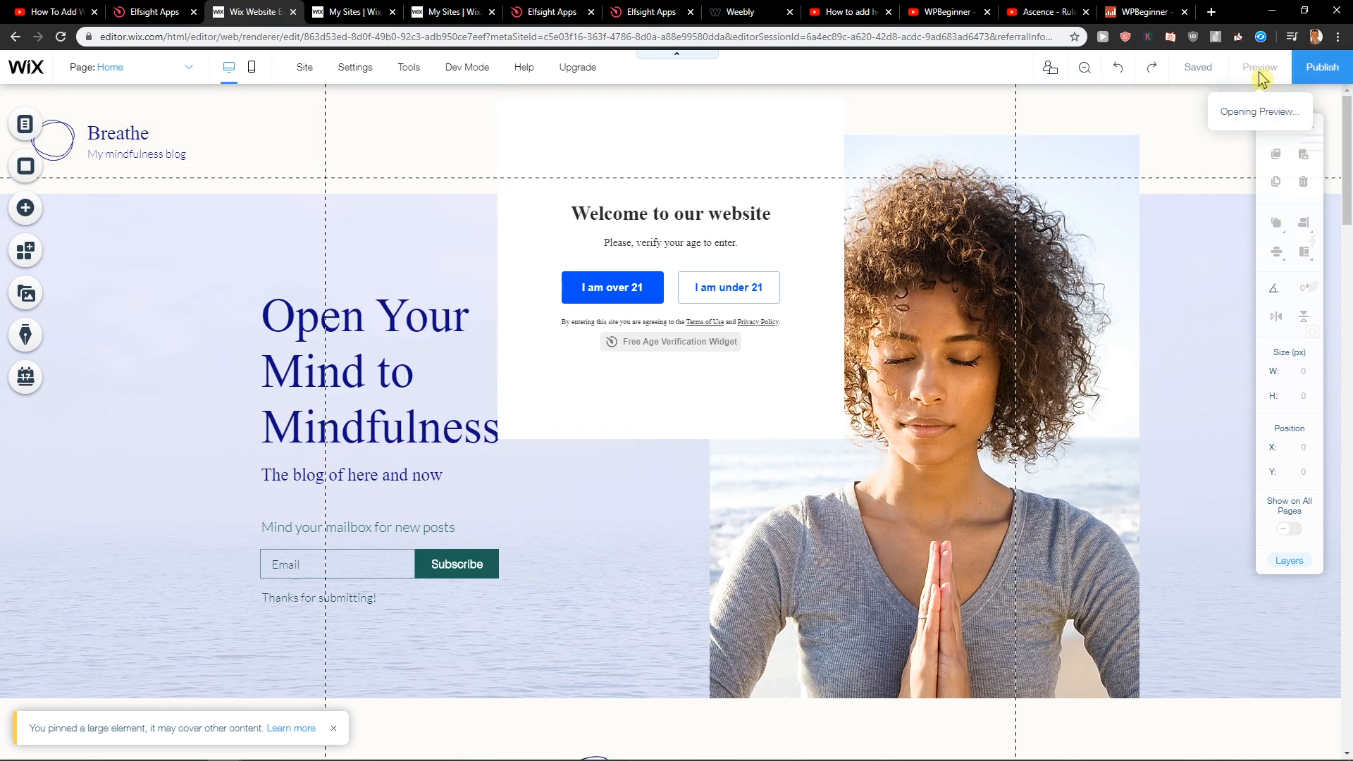
{"action": "left_click", "coordinate": [1259, 68]}
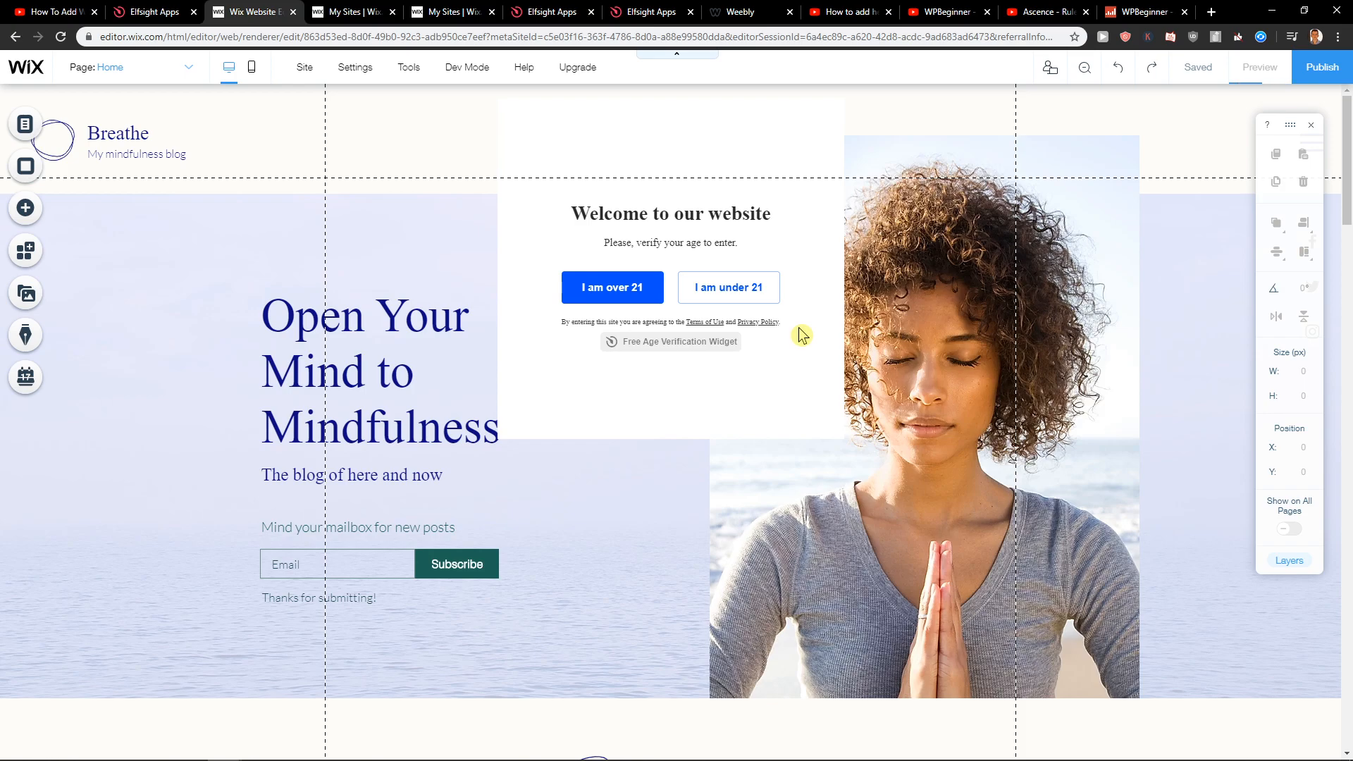
{"action": "scroll", "scroll_direction": "down", "scroll_amount": 3}
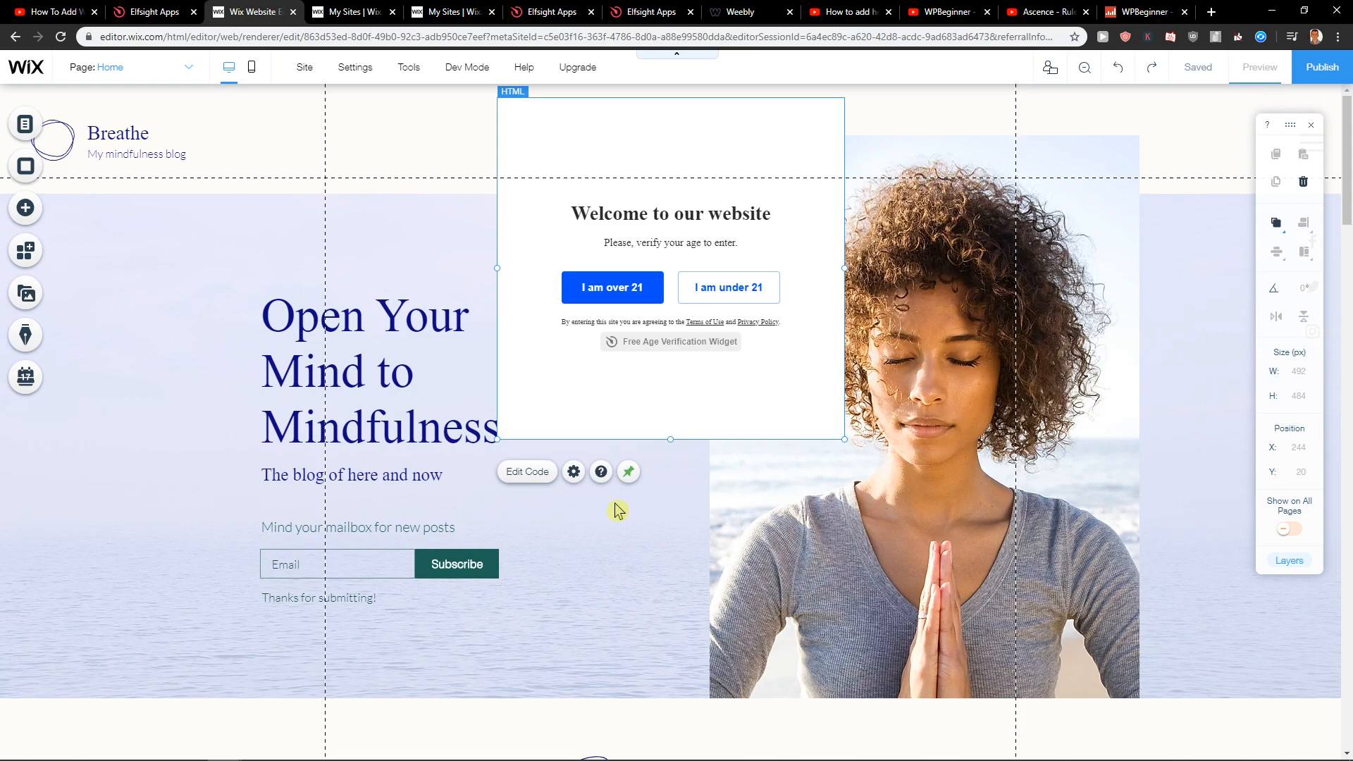
Adjust the element's pin settings, check All Apps Pack prices, then return to Wix
{"action": "left_click", "coordinate": [627, 473]}
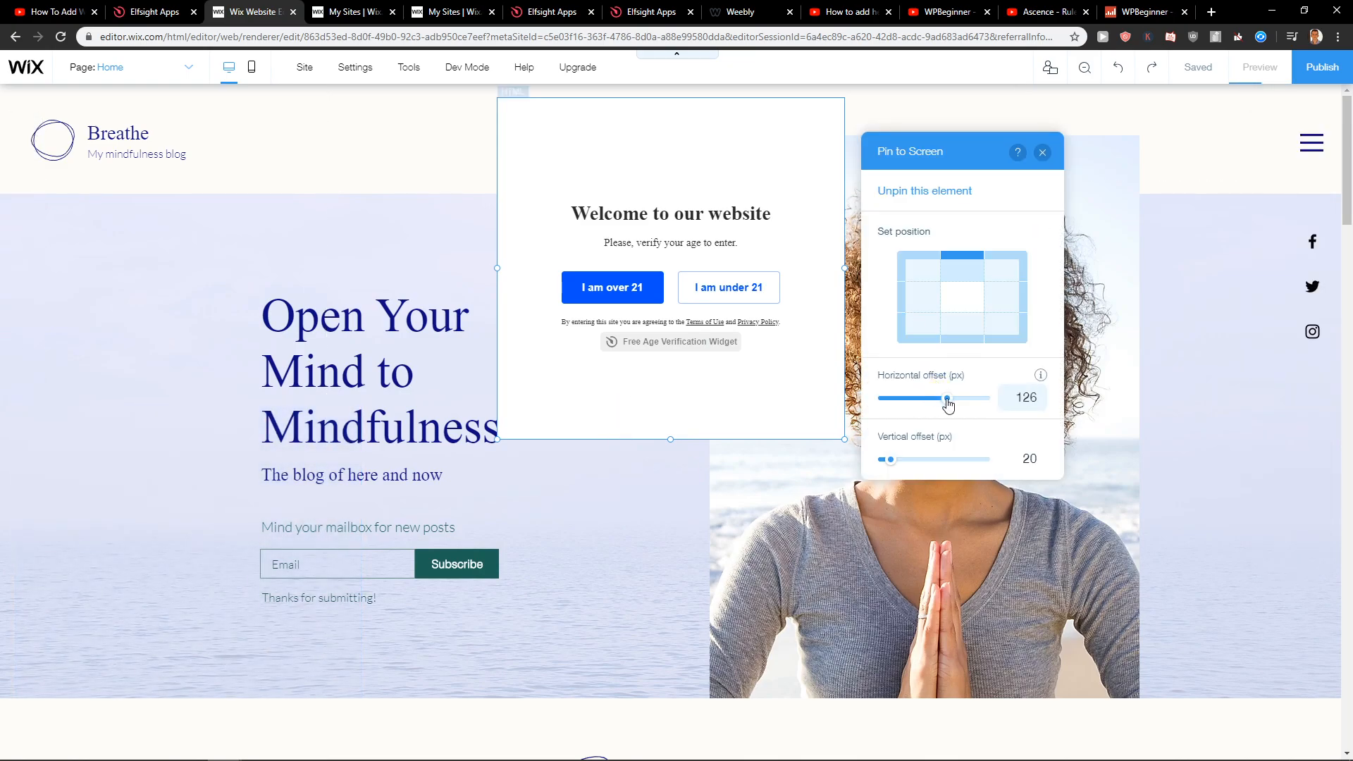
{"action": "left_click", "coordinate": [1260, 68]}
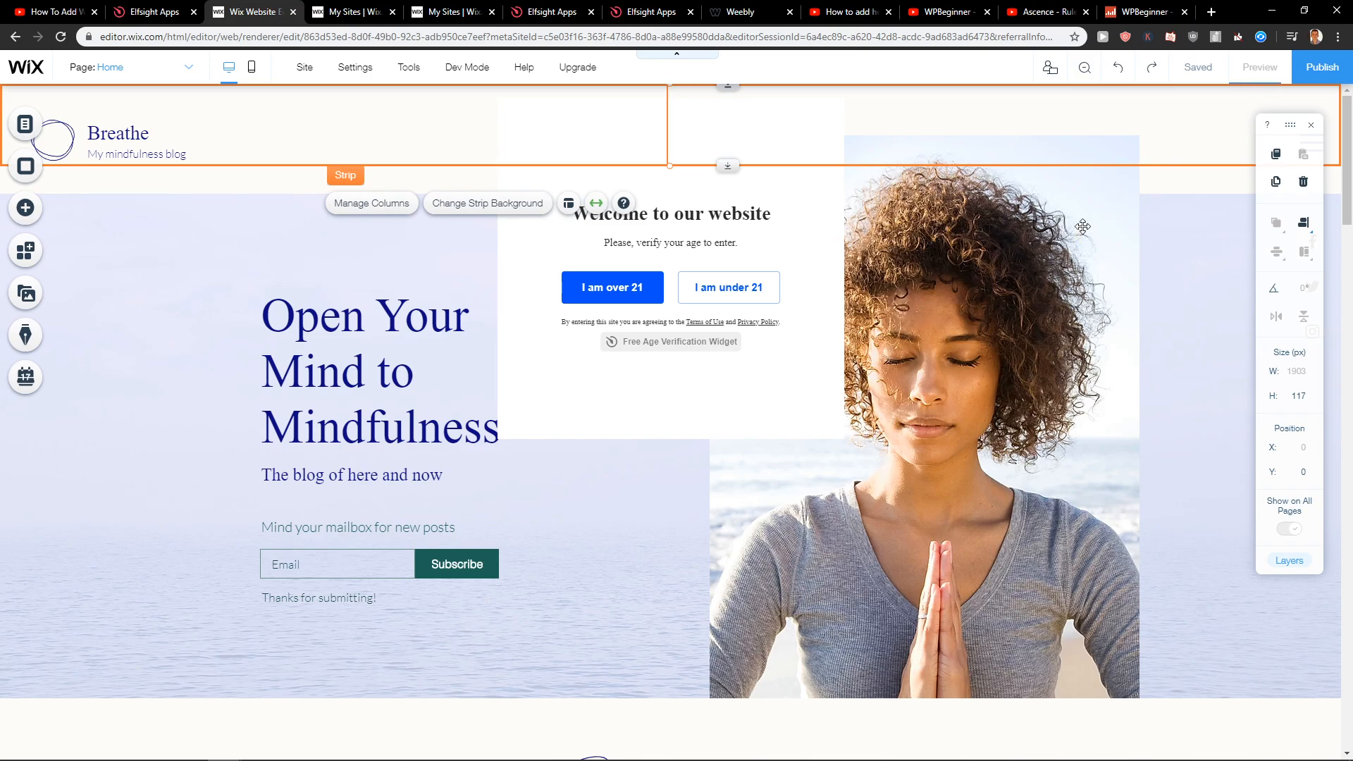
{"action": "left_click", "coordinate": [649, 11]}
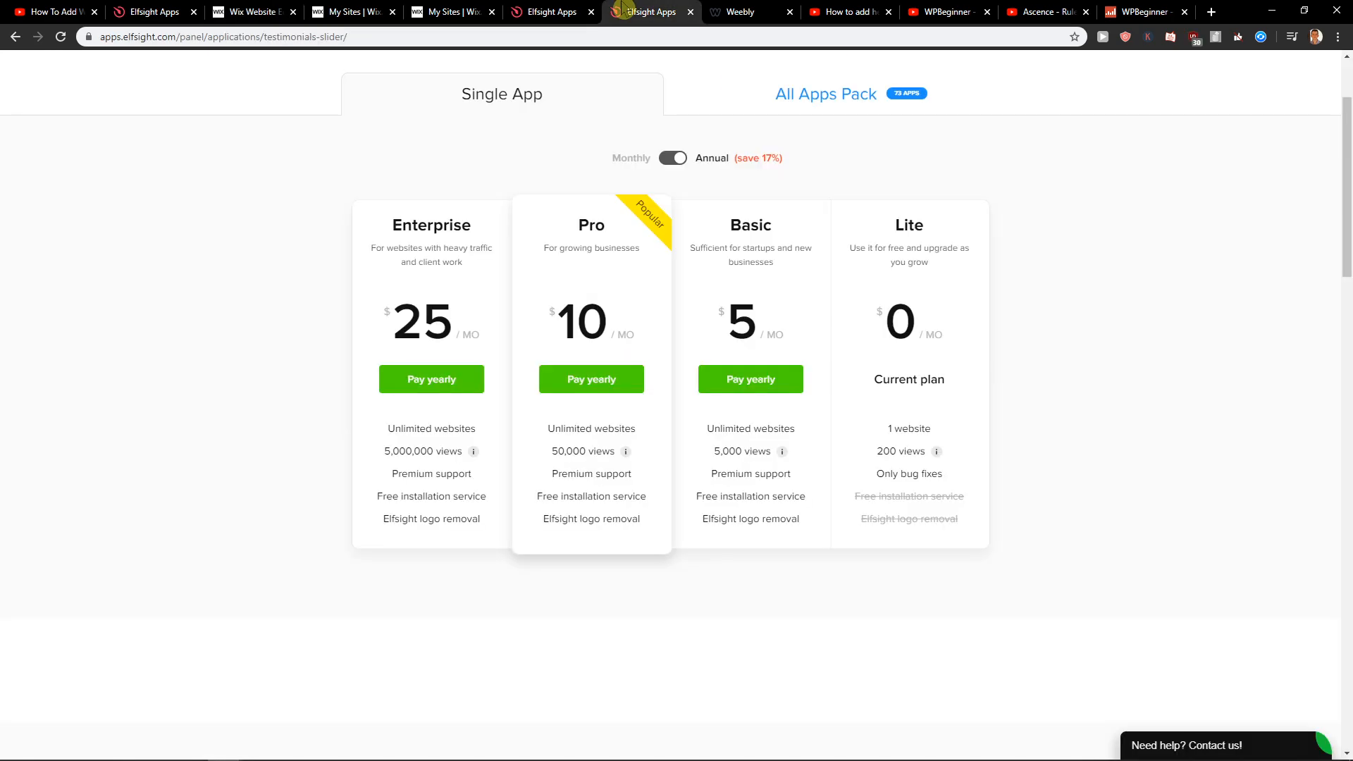
{"action": "left_click", "coordinate": [823, 94]}
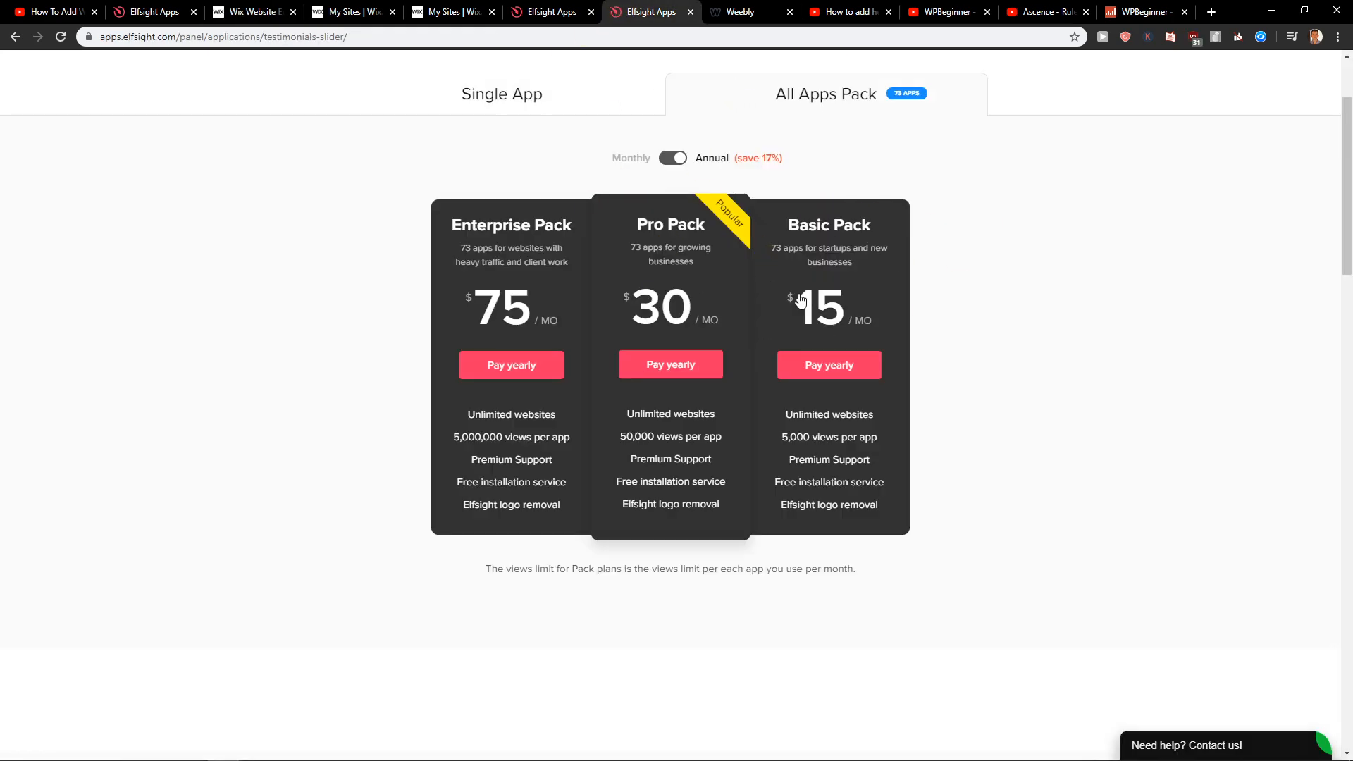
{"action": "left_click", "coordinate": [250, 11]}
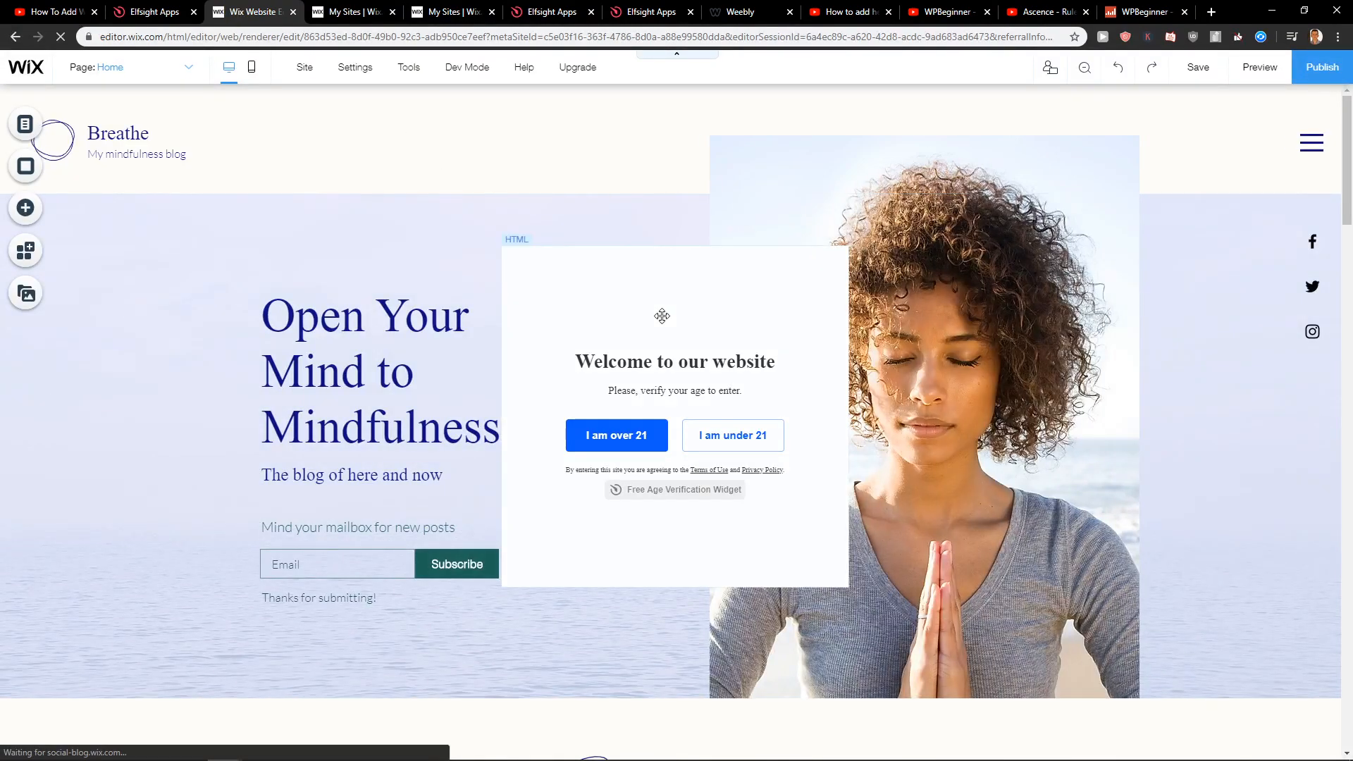
Move the popup on the hero, preview the homepage, return to editing, and save
{"action": "left_click", "coordinate": [923, 415]}
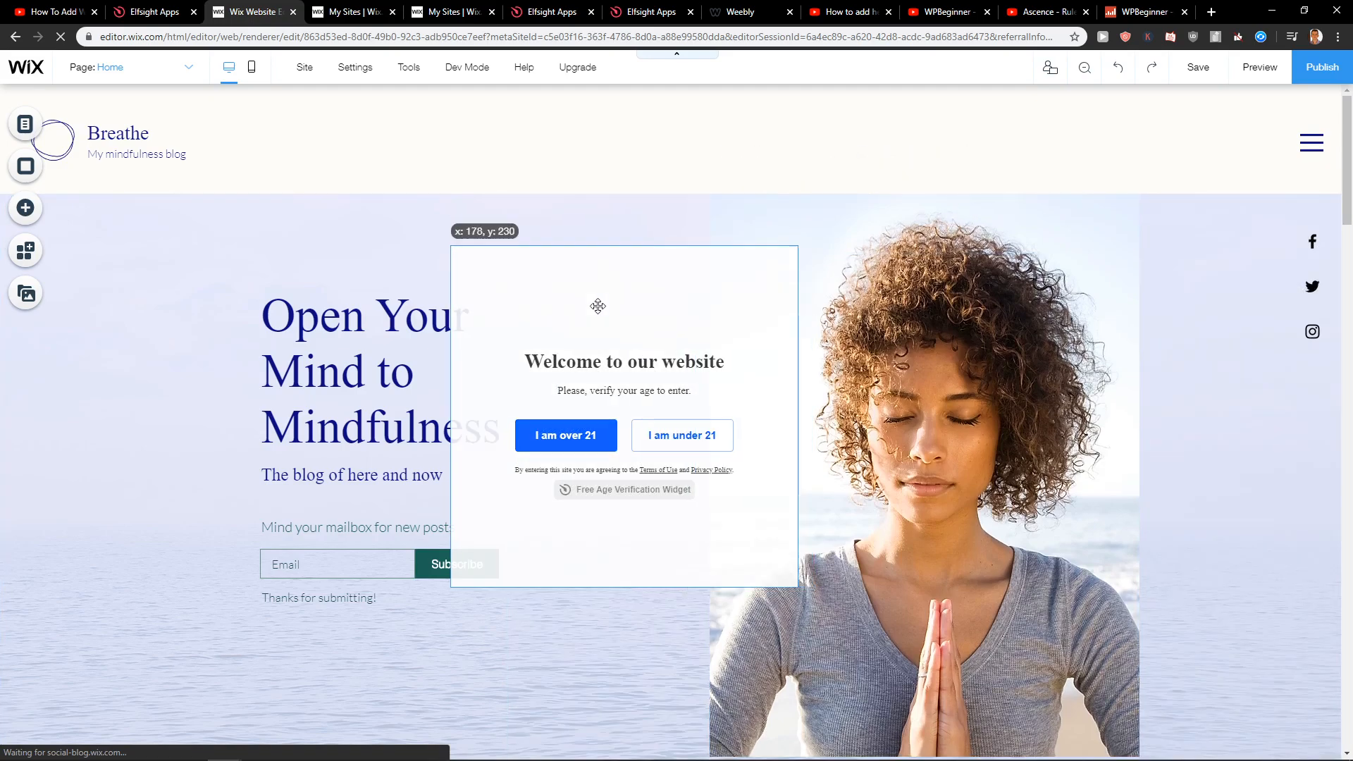
{"action": "left_click", "coordinate": [1259, 68]}
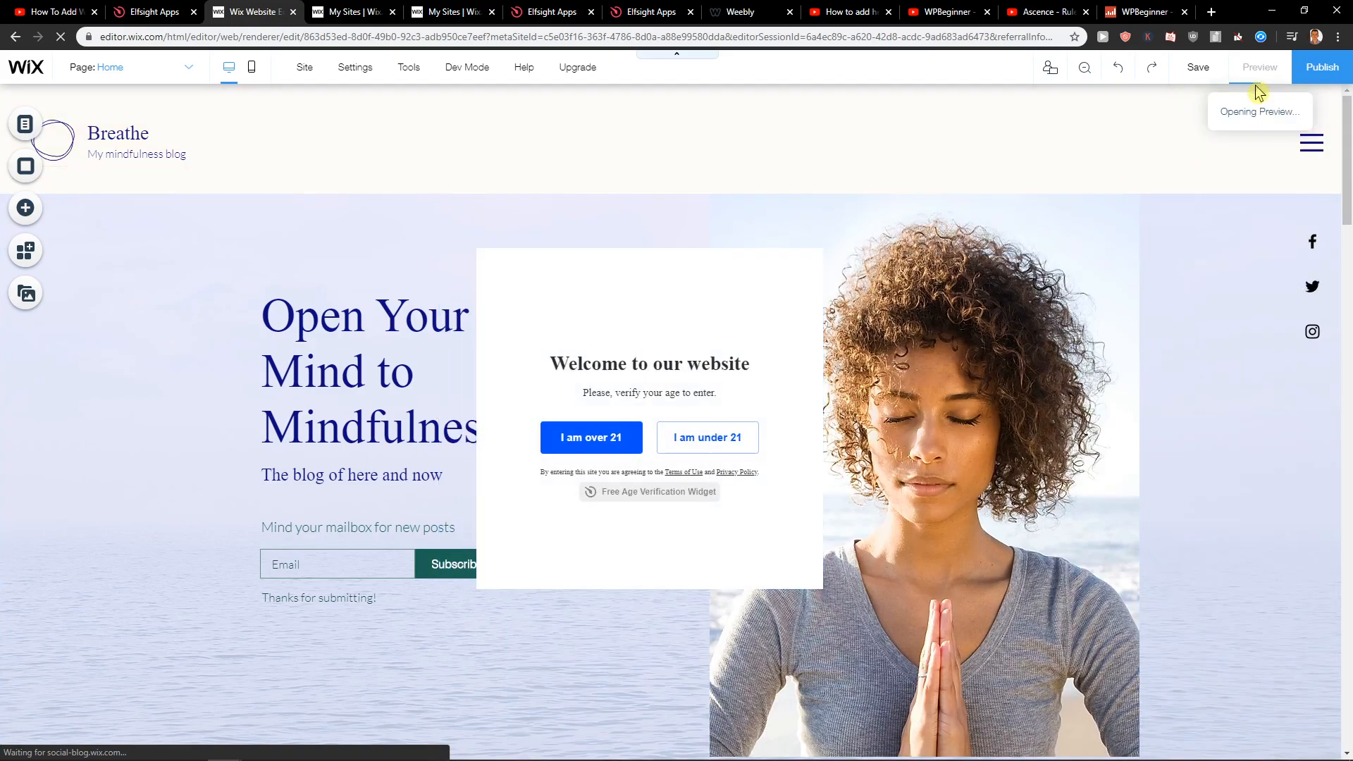
{"action": "left_click", "coordinate": [1259, 67]}
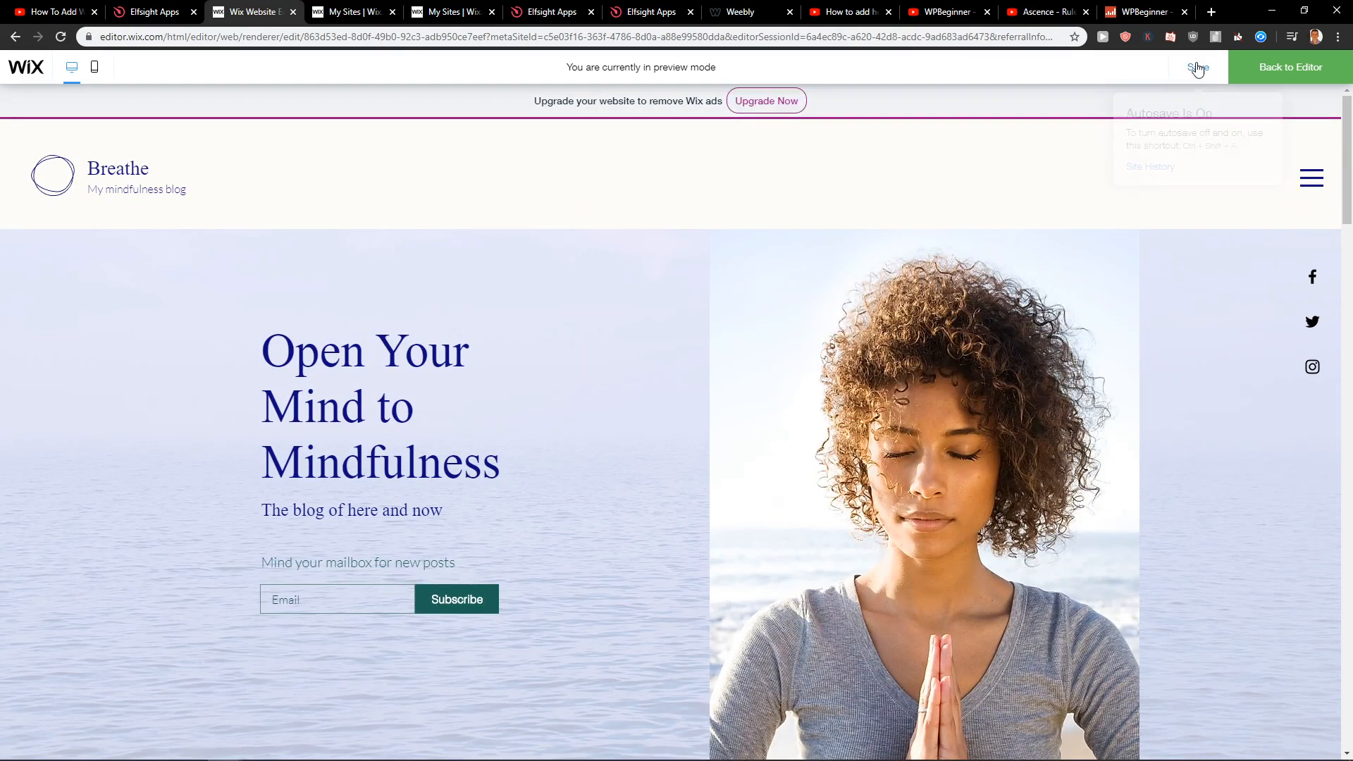
{"action": "left_click", "coordinate": [1289, 68]}
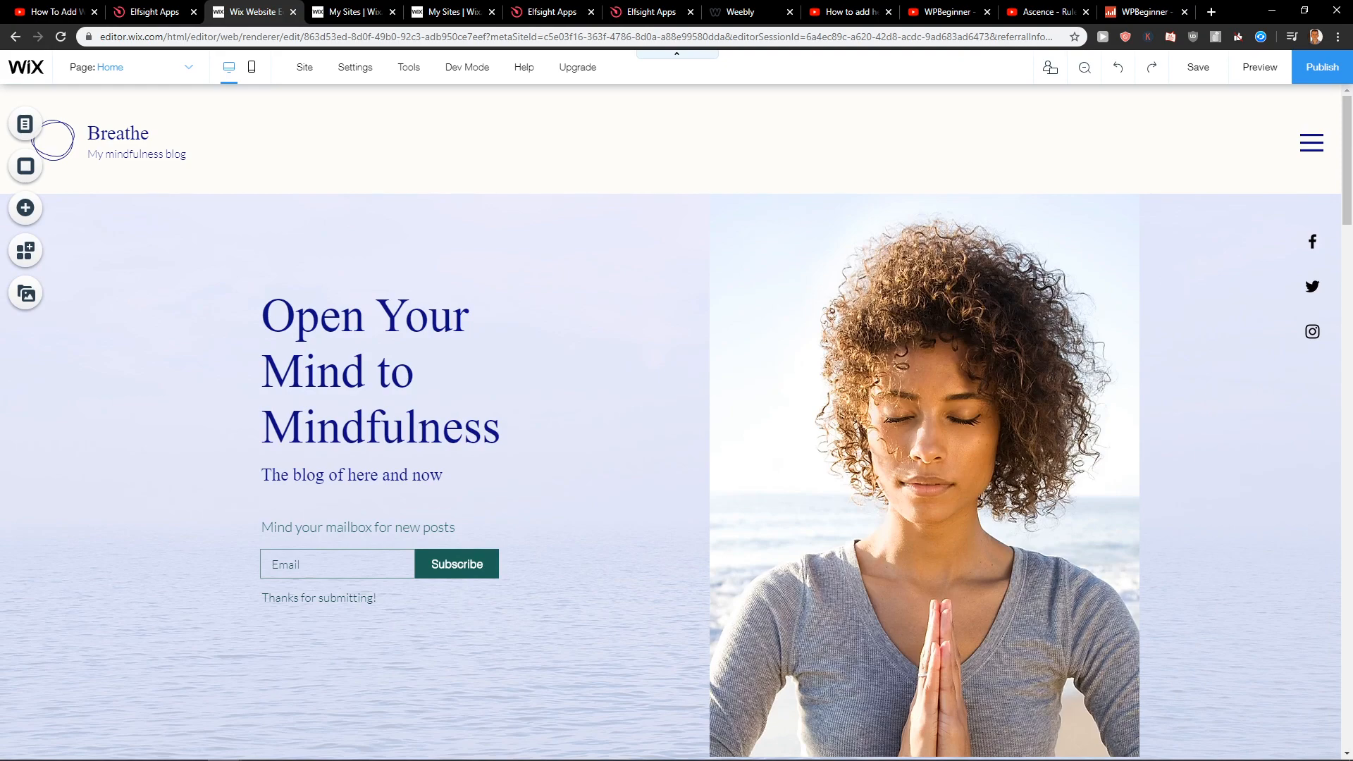
{"action": "left_click", "coordinate": [1197, 67]}
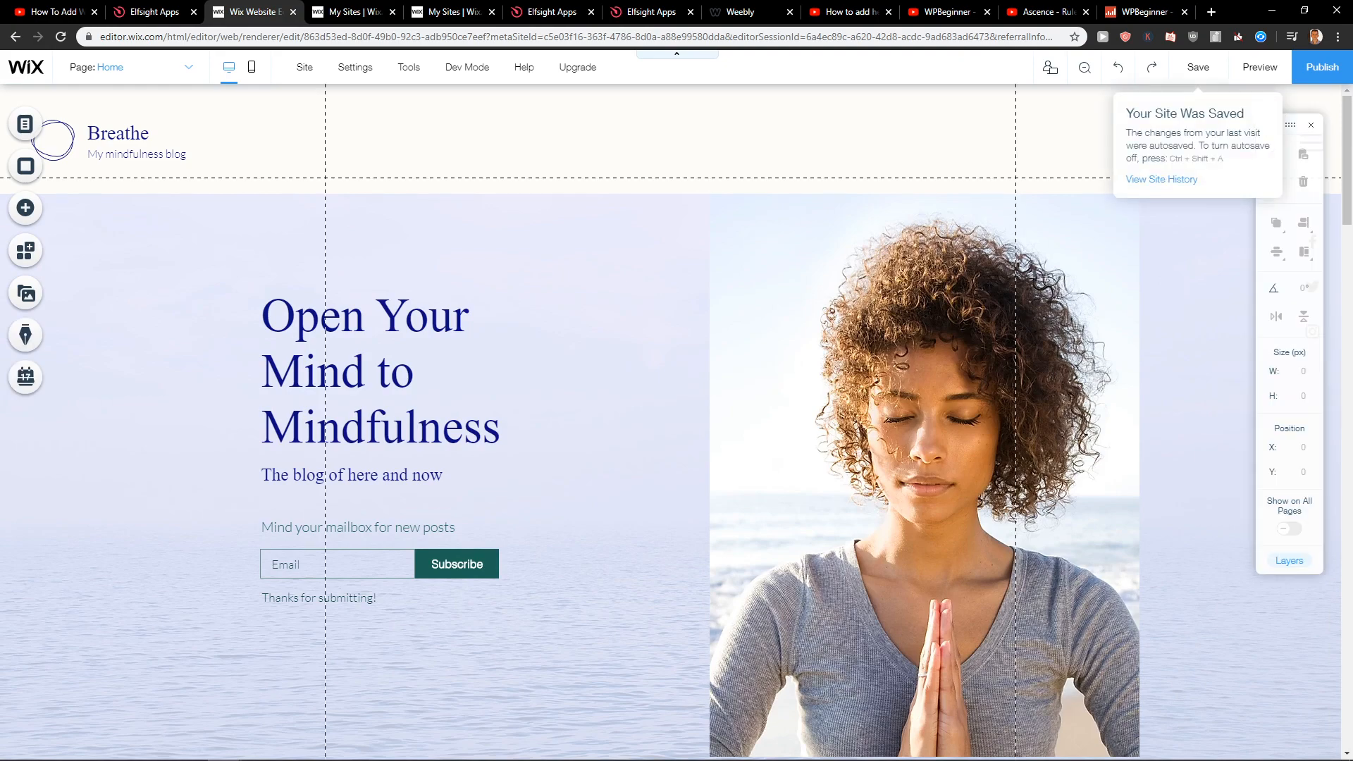